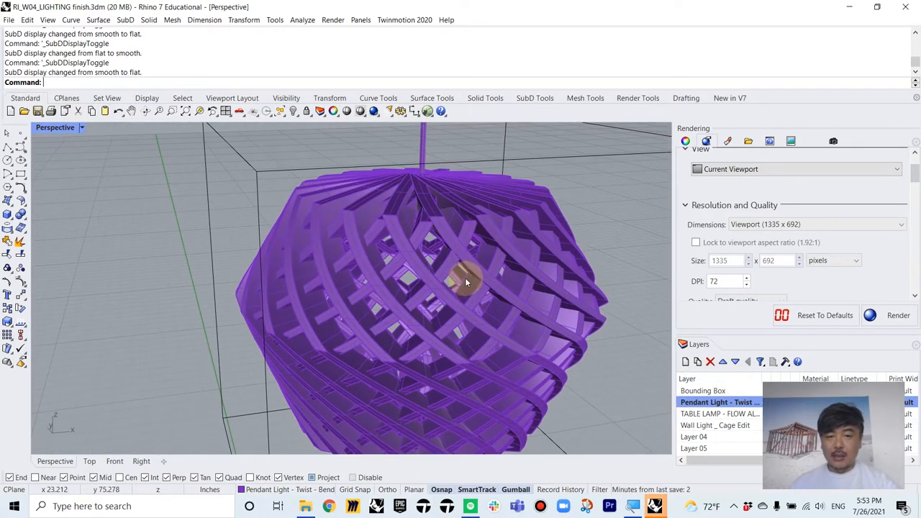
Orbit the view around the twisted purple pendant.
left_click_drag(468, 288, 403, 266)
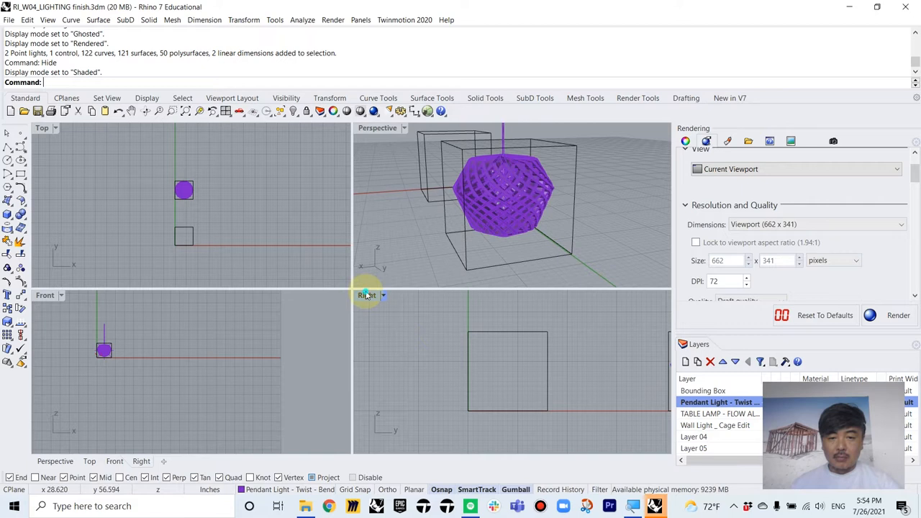
Draw a closed bent chevron polyline inside the square frame in the maximized Right view.
double_click(367, 295)
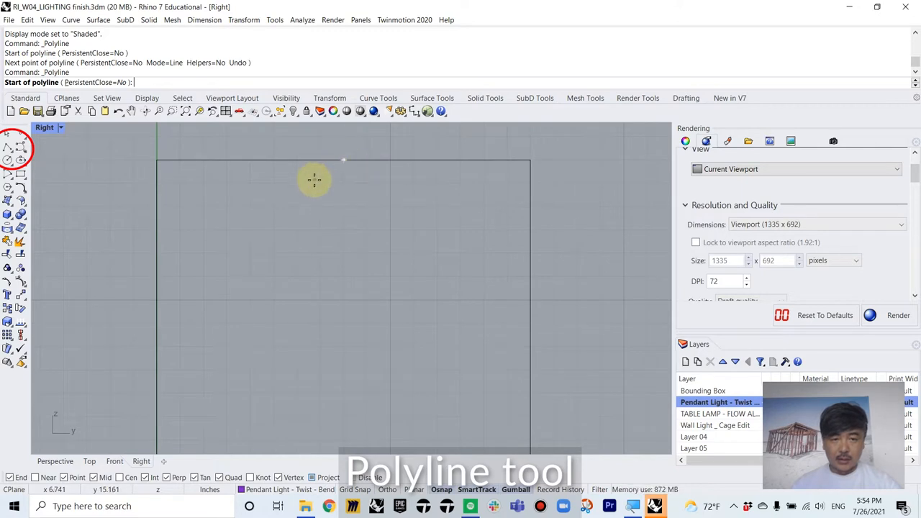
left_click(314, 180)
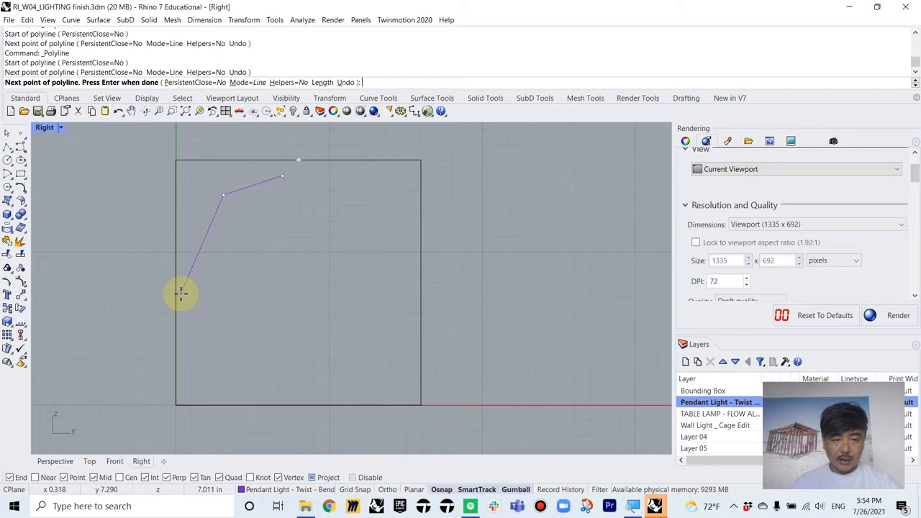
left_click(233, 380)
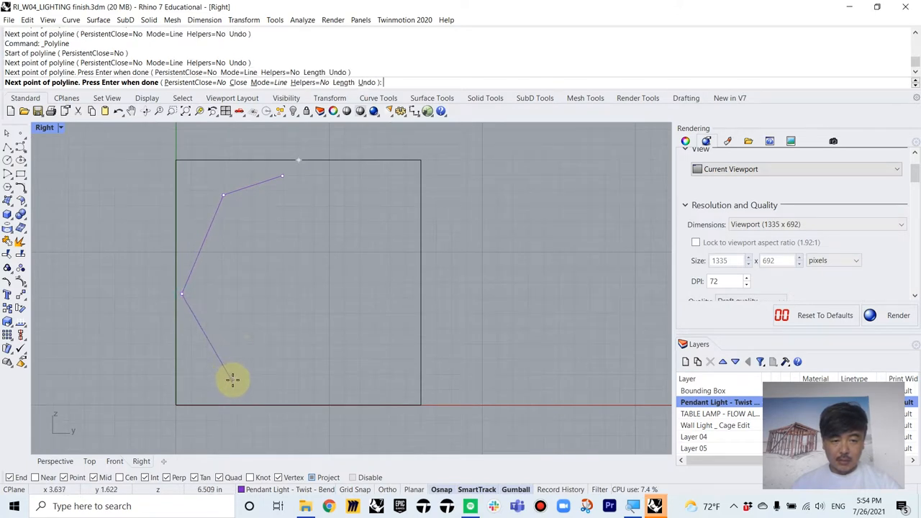
left_click(314, 401)
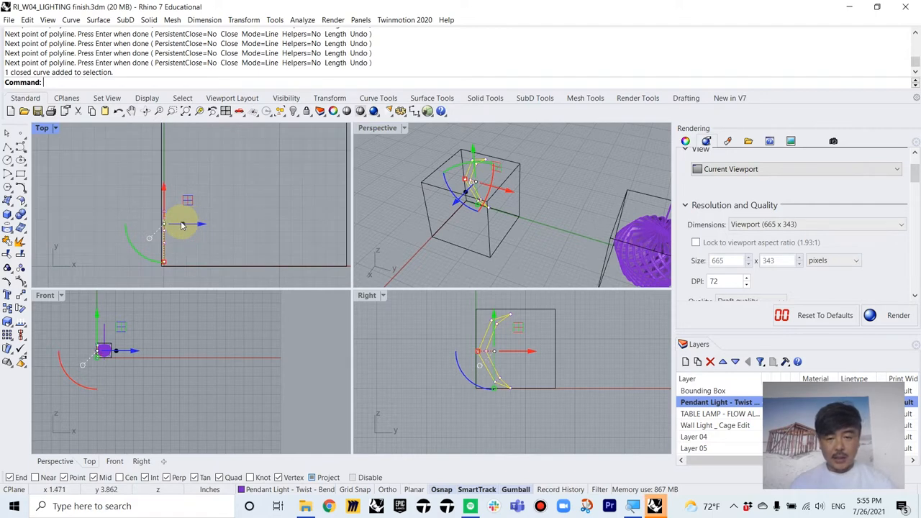
Extrude the closed outline as a solid (ExtrudeCrv, Solid=Yes) to distance 25.
type("ExtrudeCrv")
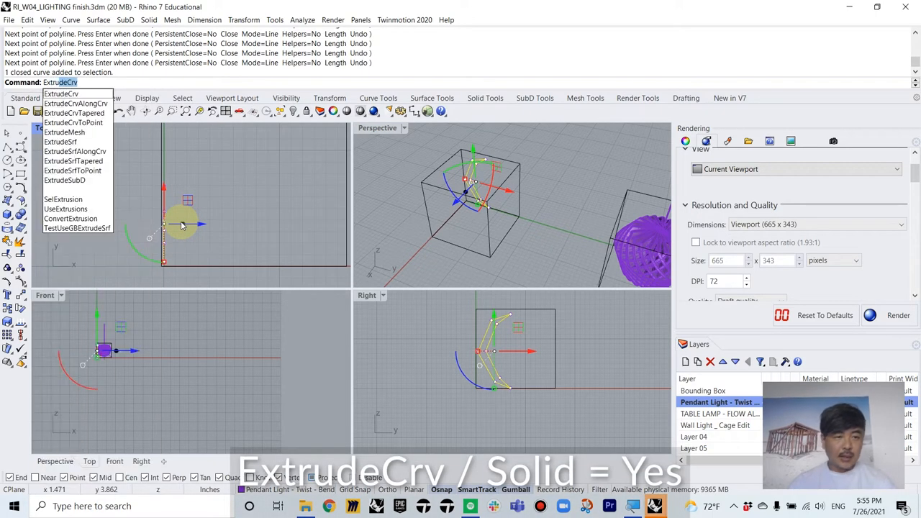
left_click(61, 93)
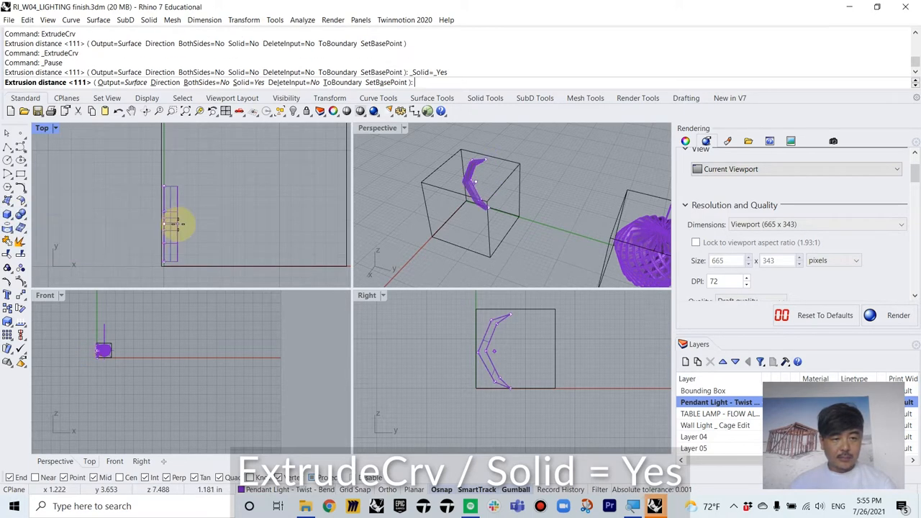
left_click(247, 82)
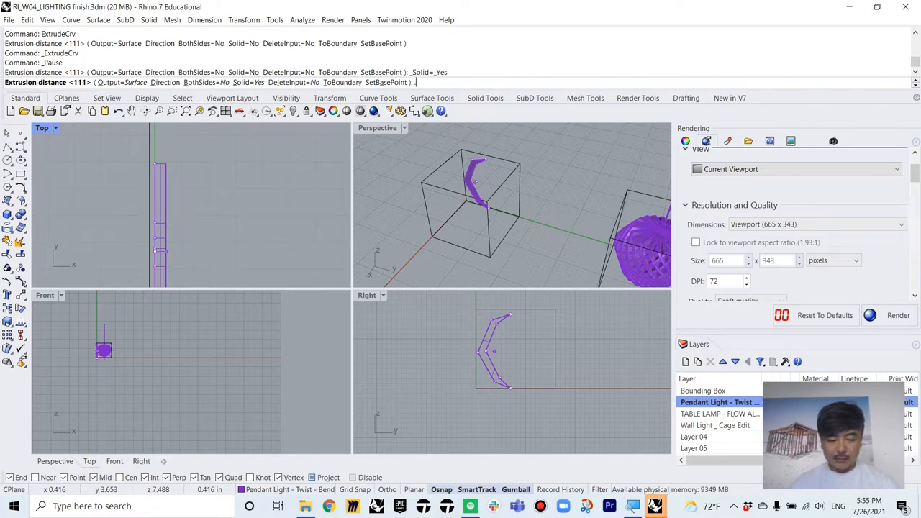
type("25")
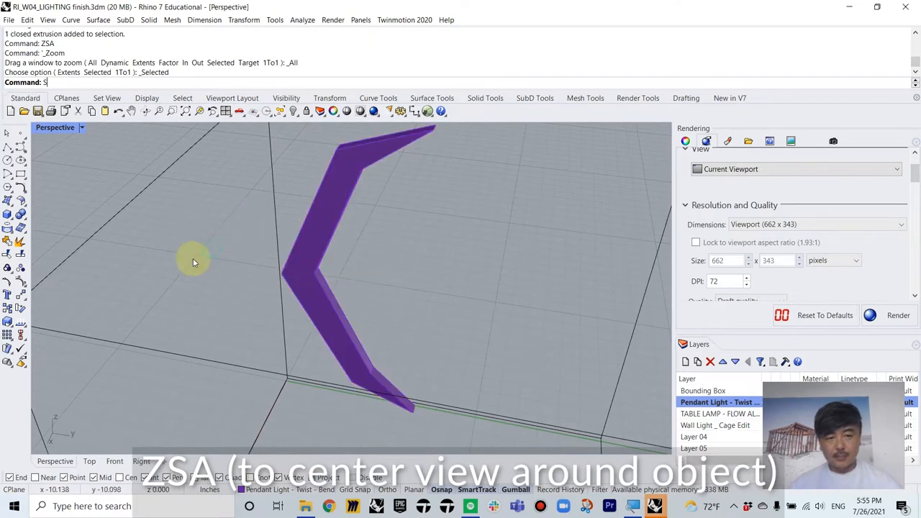
Polar-array the bent fin 25 times around the origin over 360 degrees.
left_click(391, 271)
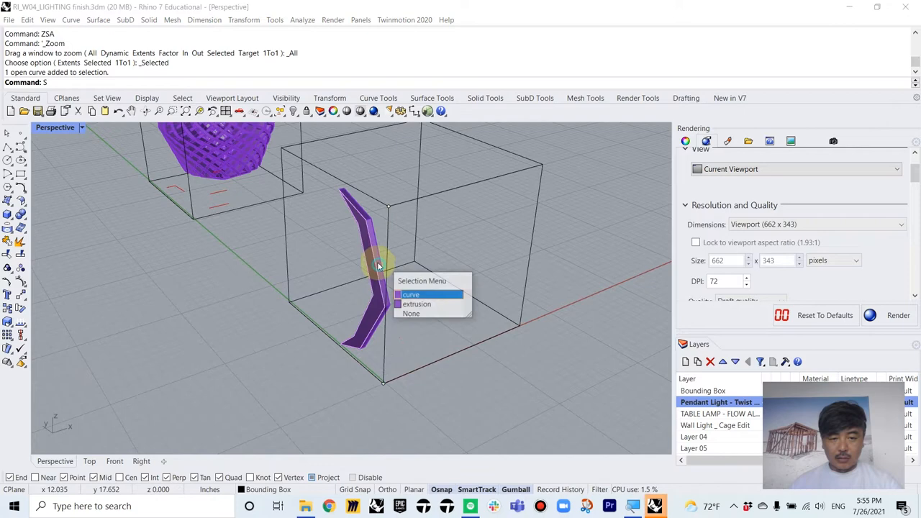
left_click(417, 304)
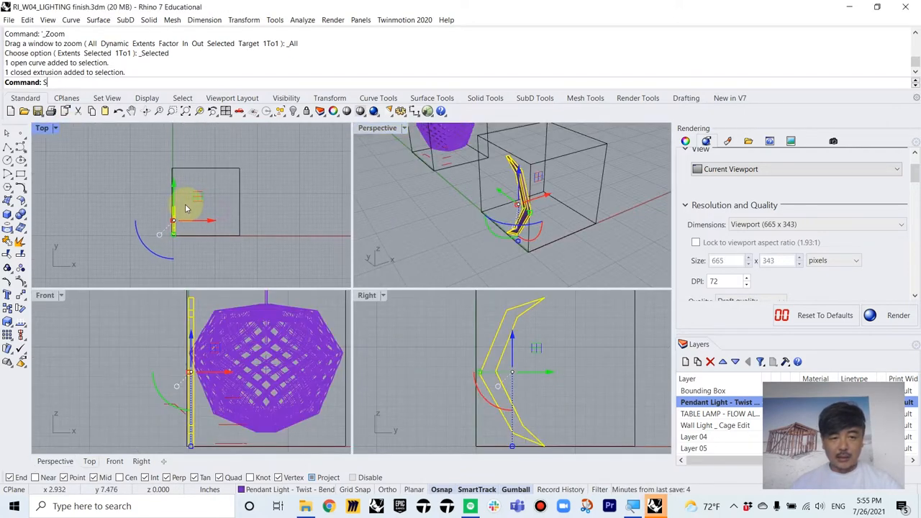
type("arr")
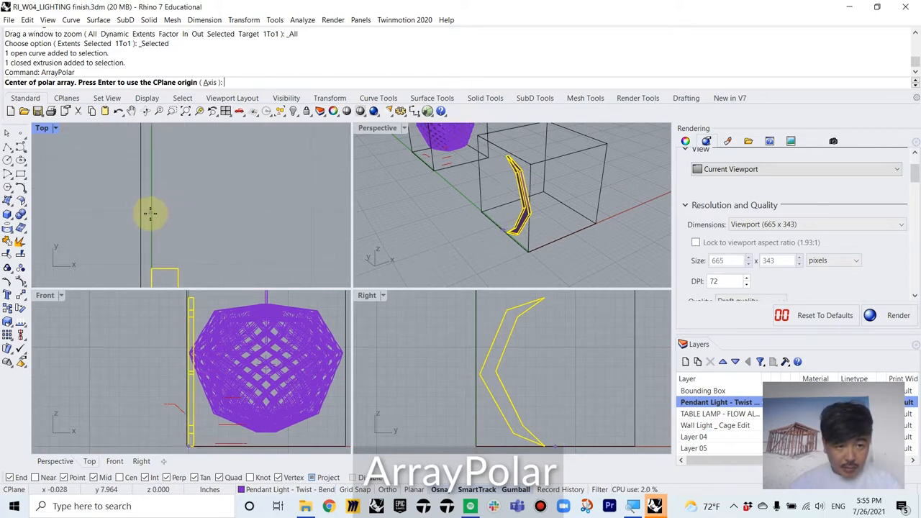
mouse_move(165, 217)
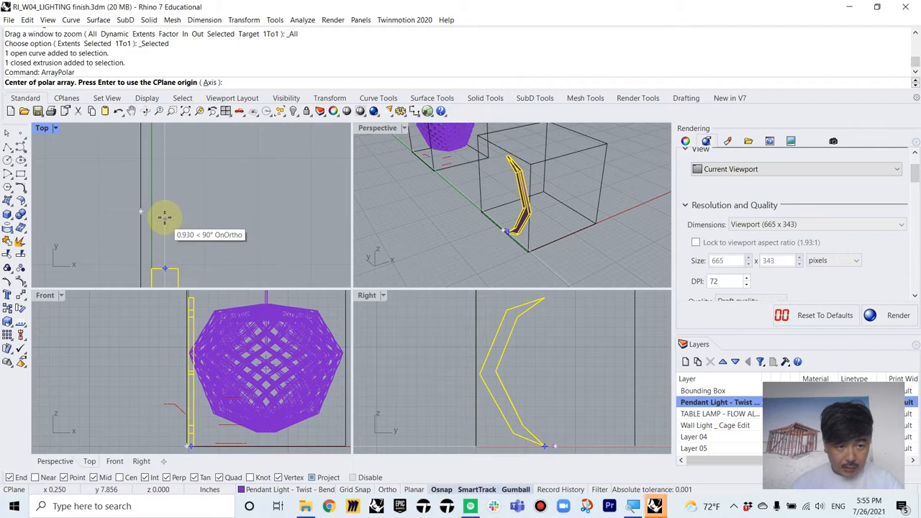
left_click(230, 208)
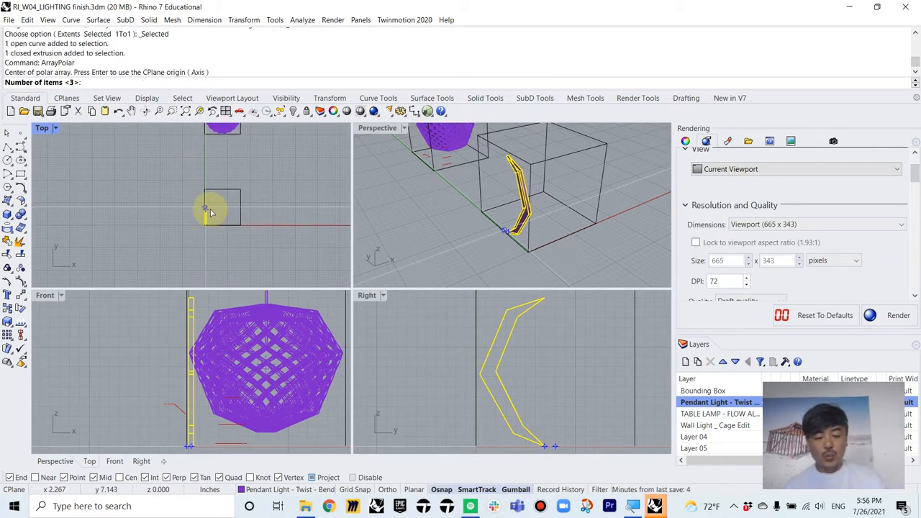
type("25")
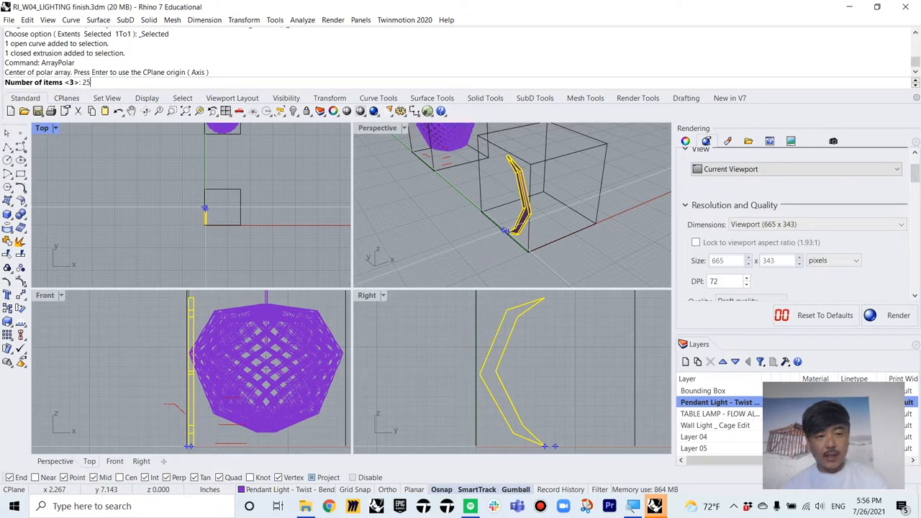
key("Enter")
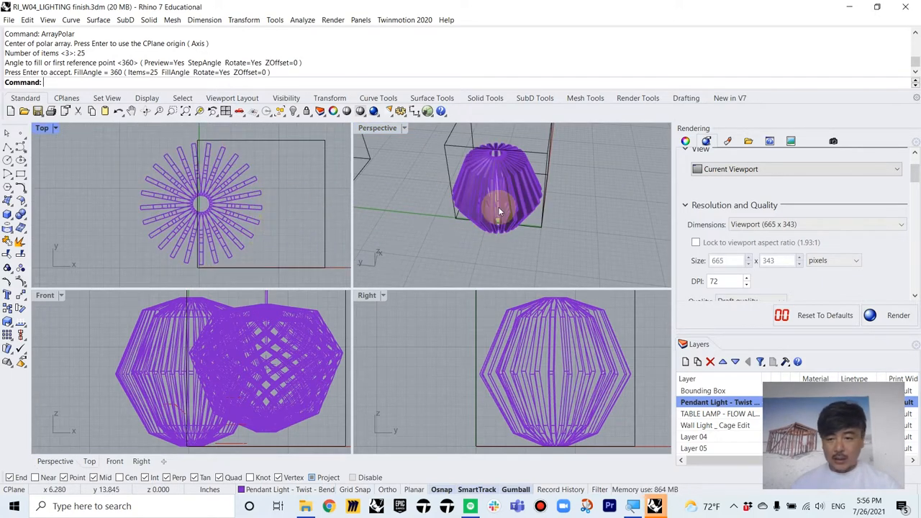
Hide the other objects and draw reference polyline points at the lantern's rib tips.
left_click(702, 390)
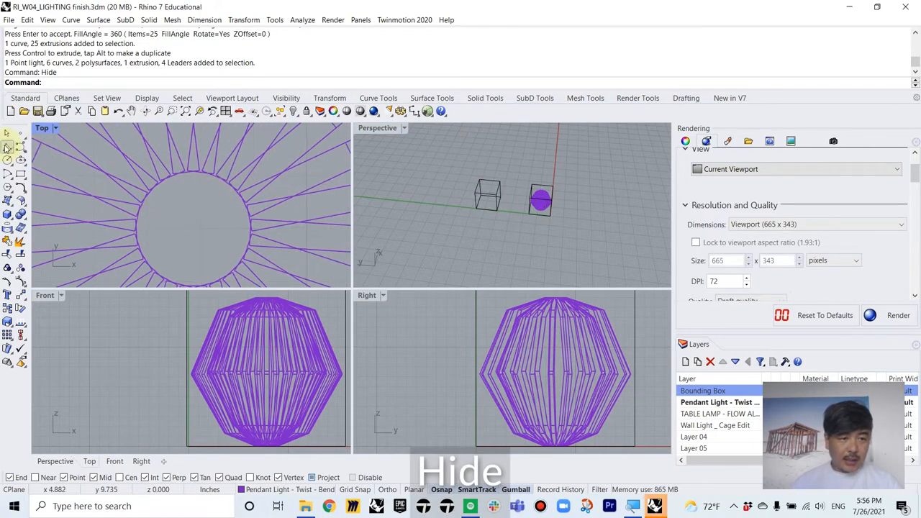
left_click(136, 230)
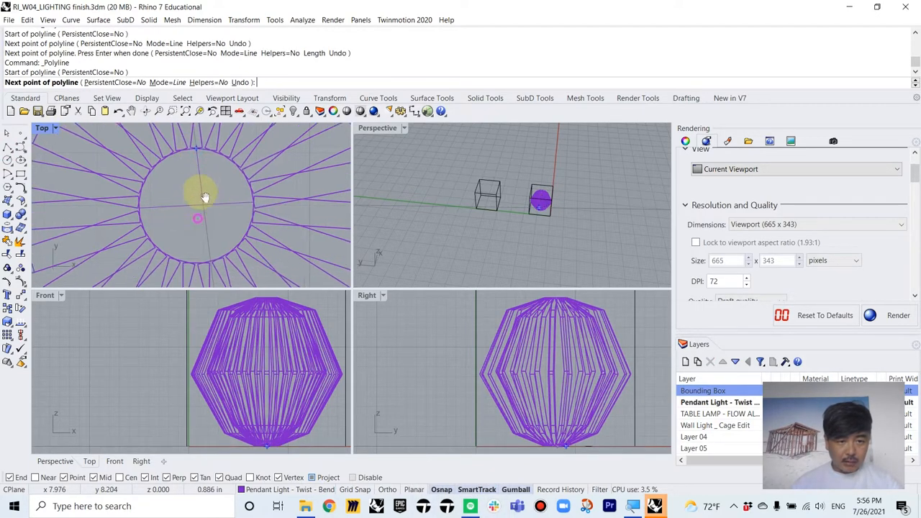
mouse_move(196, 259)
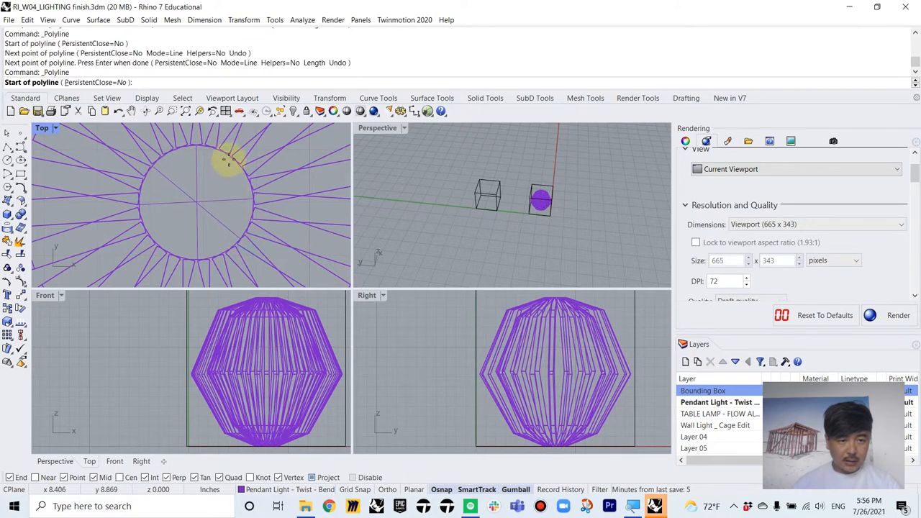
left_click(173, 254)
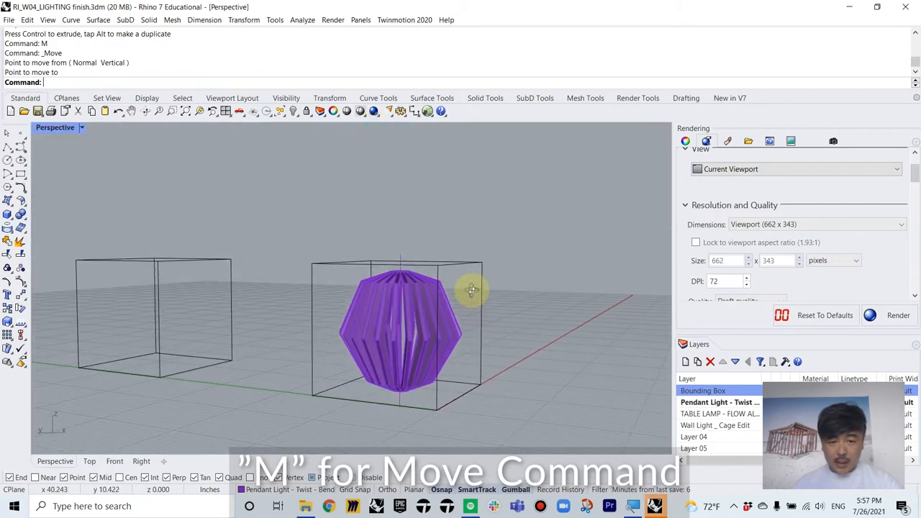
Move the ribbed lantern onto the twisted pendant and group its ribs into one object.
left_click_drag(472, 290, 435, 317)
type("Group")
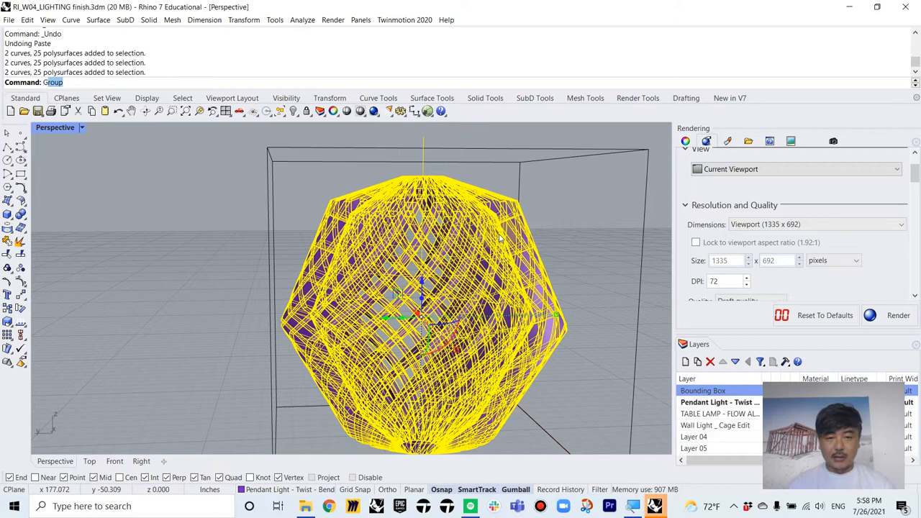
key("Return")
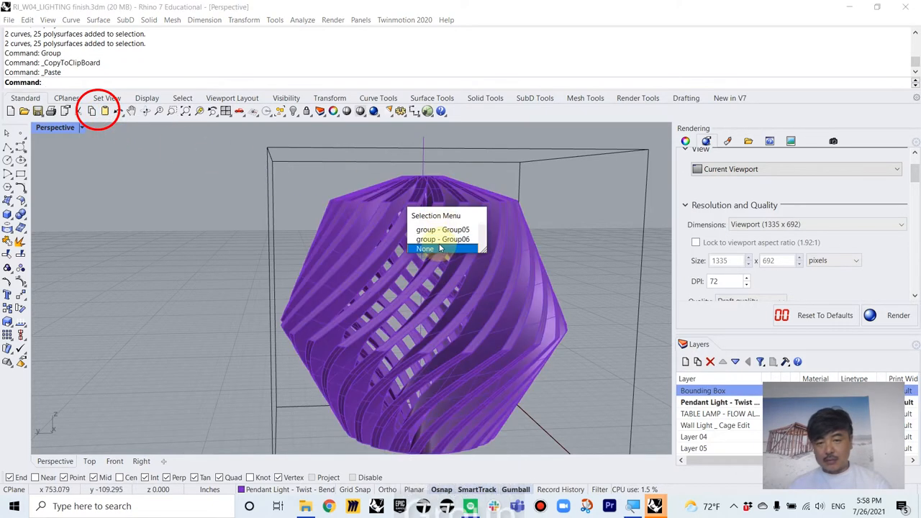
Pick Group06 from the overlapping groups and restore the four-view layout.
left_click(425, 248)
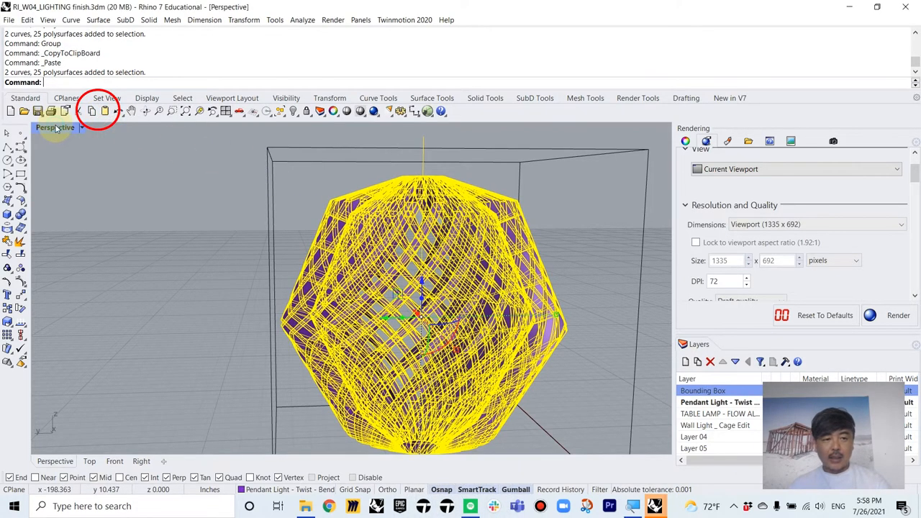
left_click(56, 126)
type("Mirror")
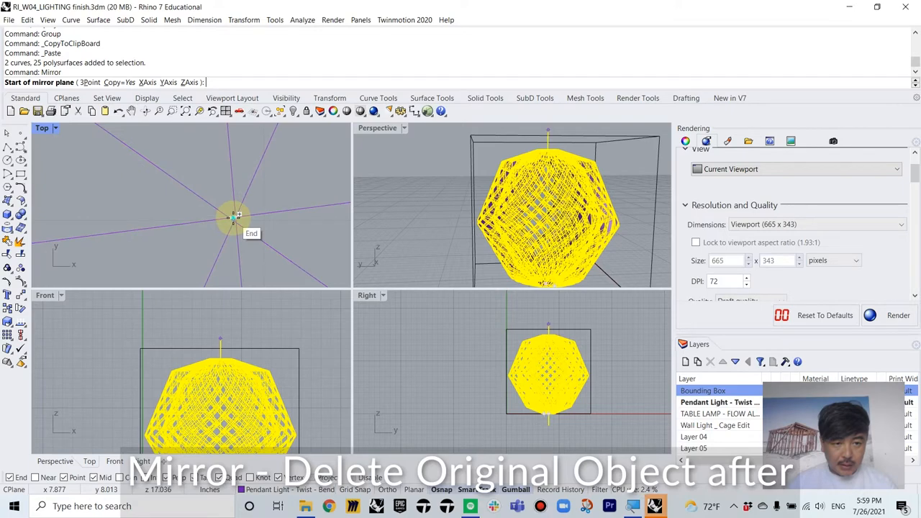
Mirror the pendant about a plane starting at the origin, then maximize the Perspective view.
left_click(233, 217)
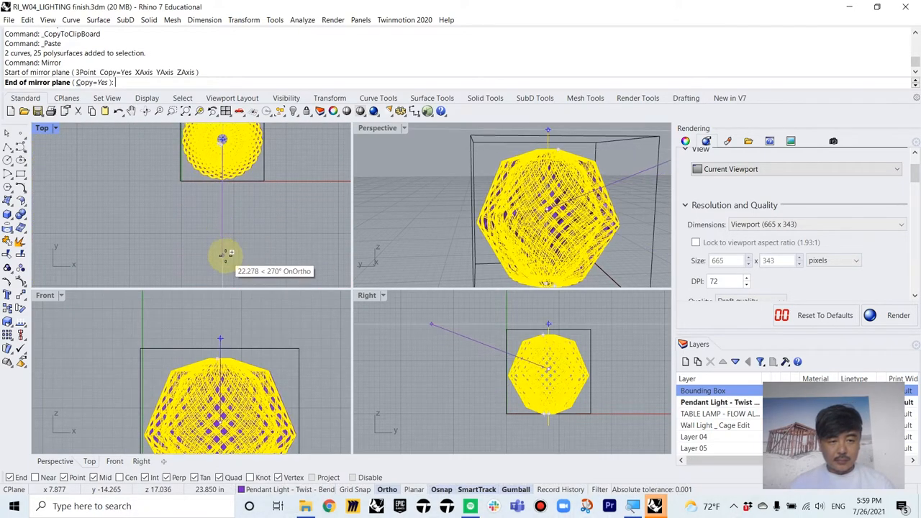
mouse_move(227, 257)
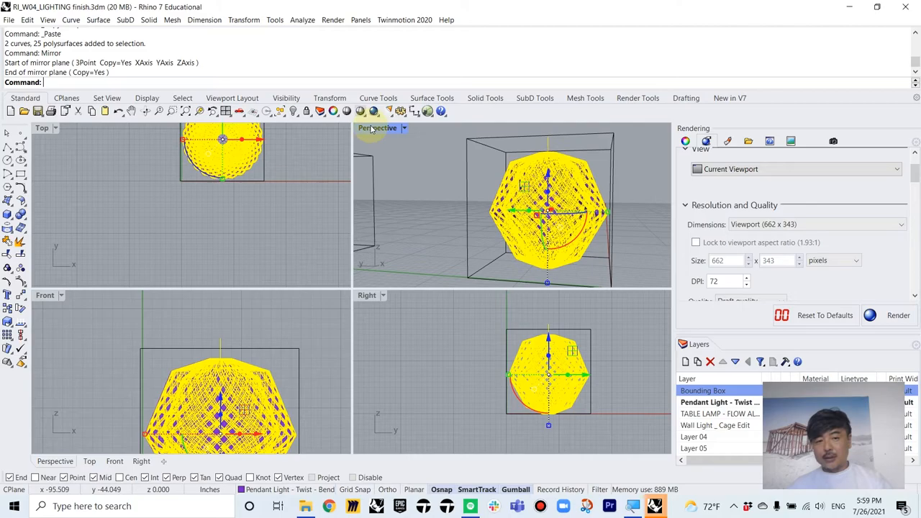
double_click(377, 127)
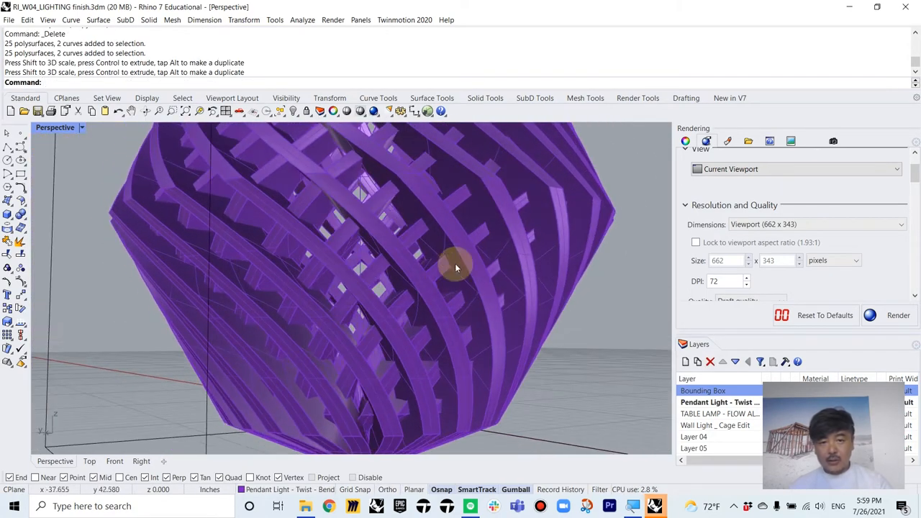
Zoom out in Perspective to show the pendant and the empty box outline together.
left_click_drag(455, 267, 533, 238)
type("Show")
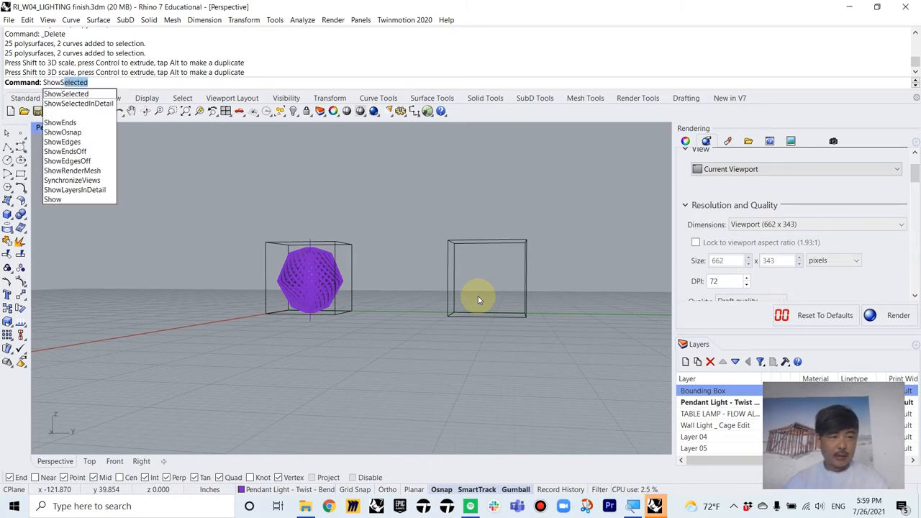
Select the empty box outline to begin work on the TABLE LAMP layer.
left_click(67, 93)
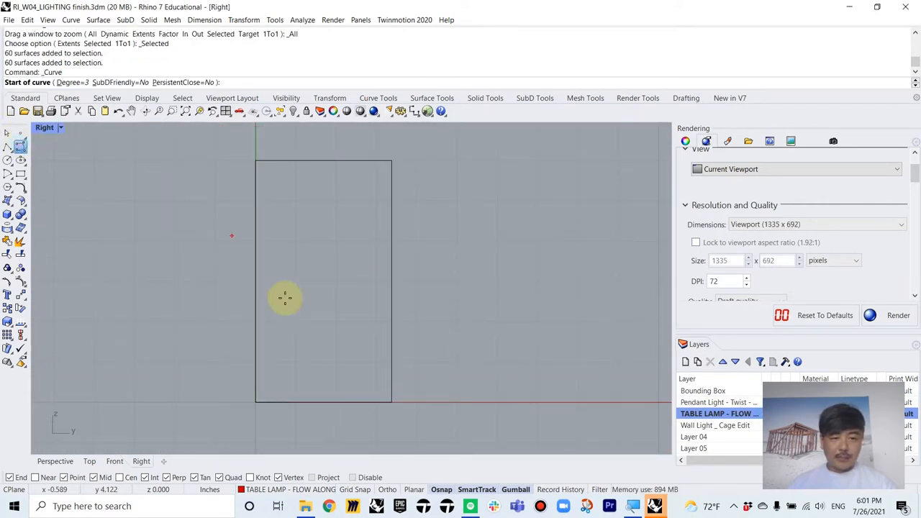
Draw the arc half-profile of the lamp inside the box outline in the Right view.
left_click(262, 213)
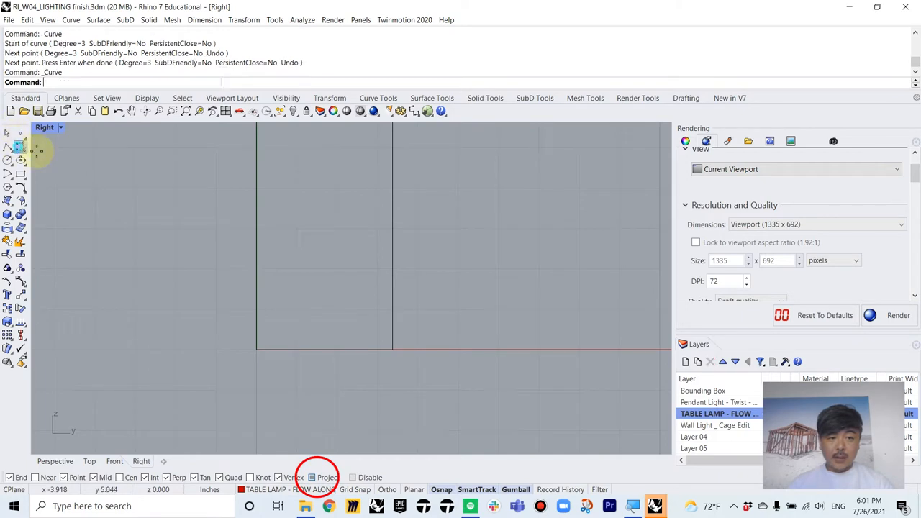
left_click(309, 207)
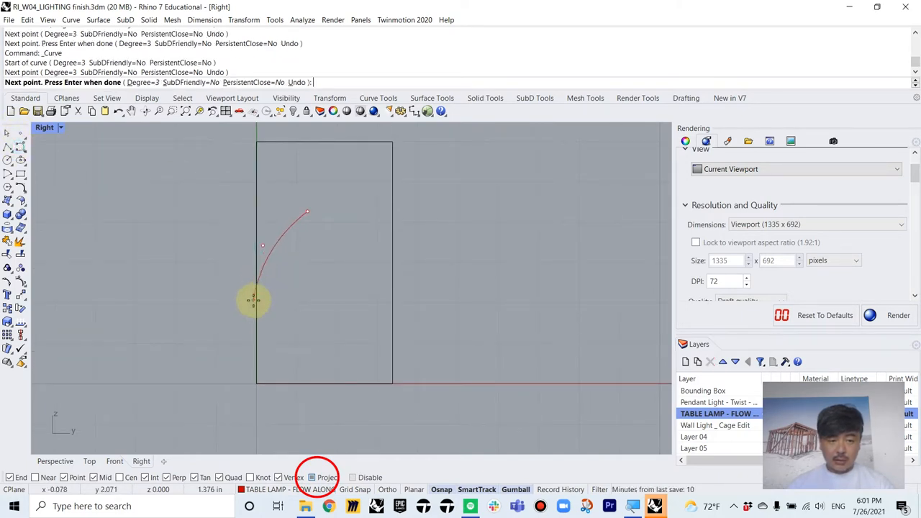
left_click(314, 382)
type("Revolve")
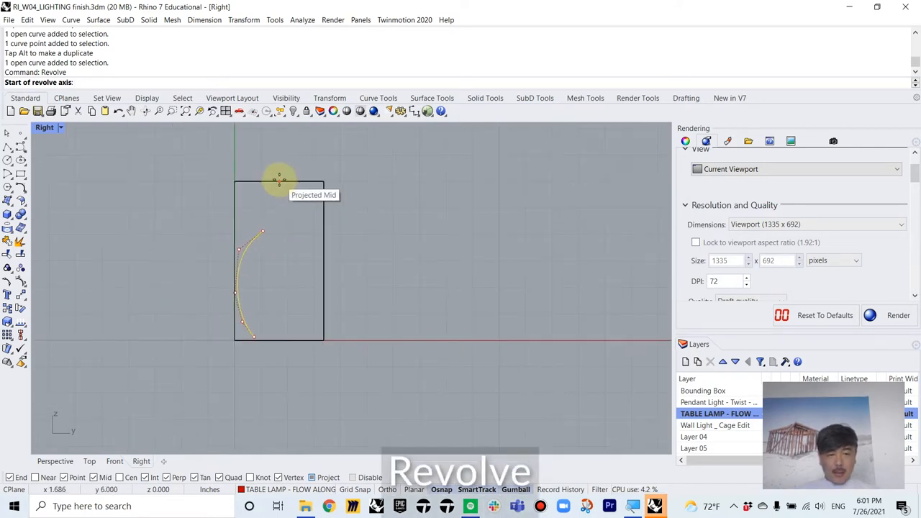
Revolve the profile a full 360° about the box's top midpoint into the egg-shaped body.
left_click(279, 251)
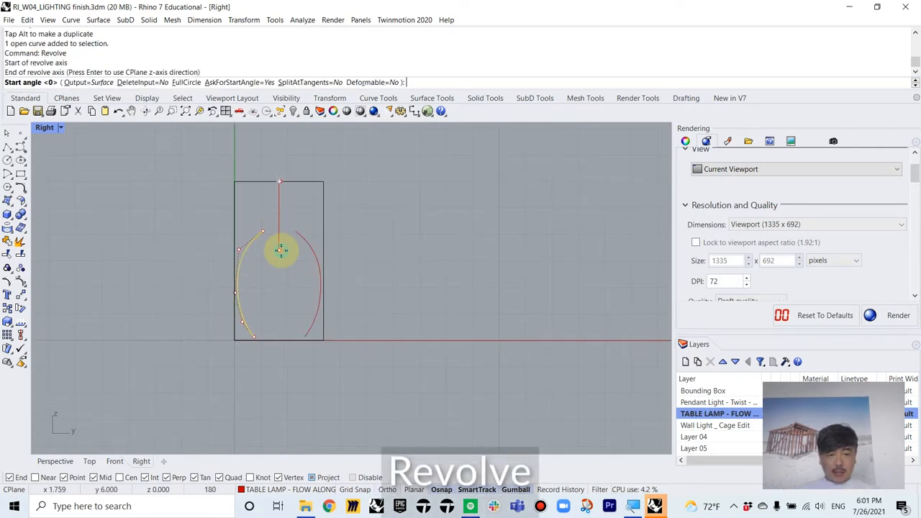
key("enter")
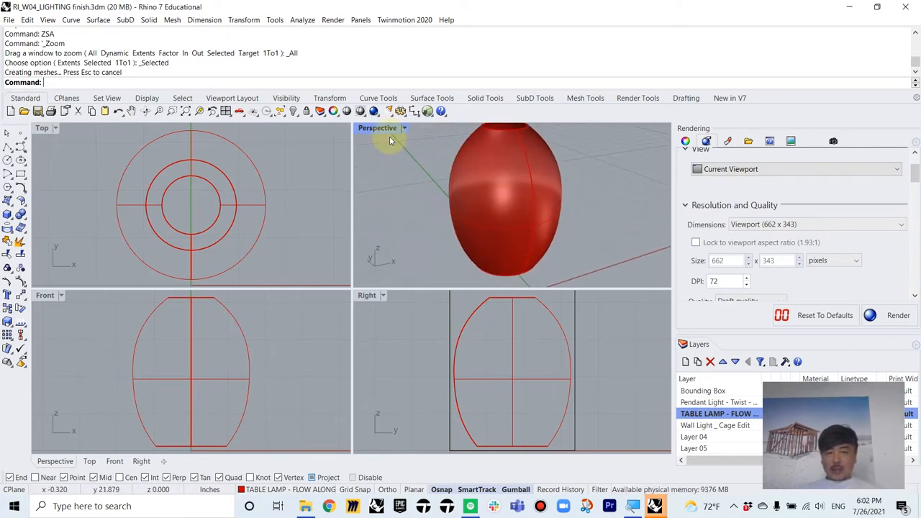
double_click(377, 127)
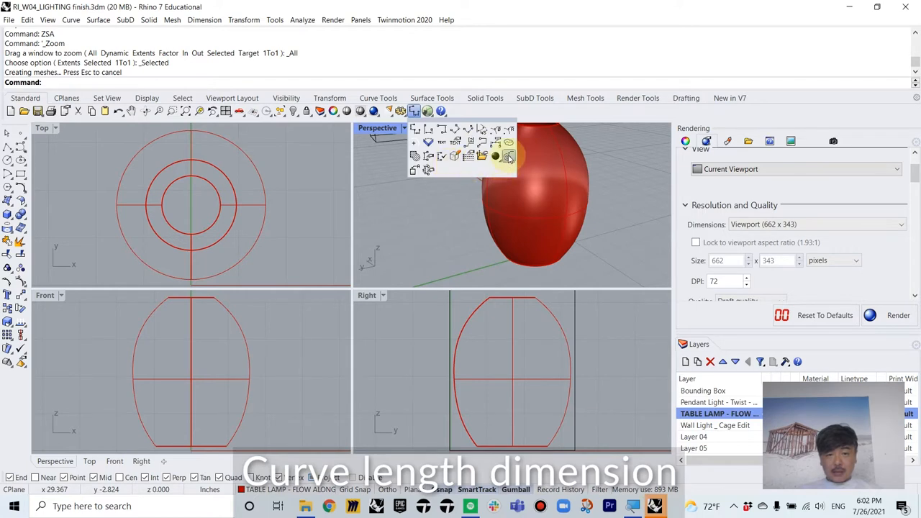
mouse_move(509, 156)
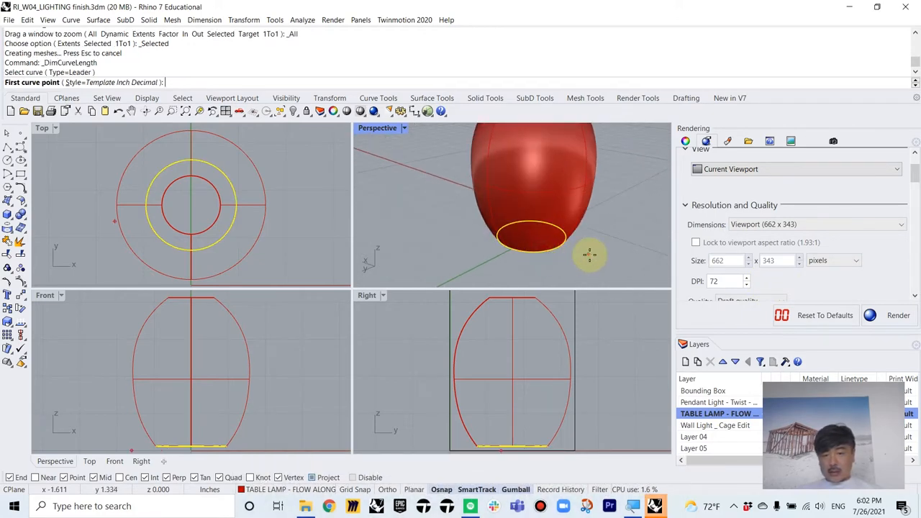
Add a curve length dimension of about 5.98 on the lamp's top rim edge.
left_click(559, 247)
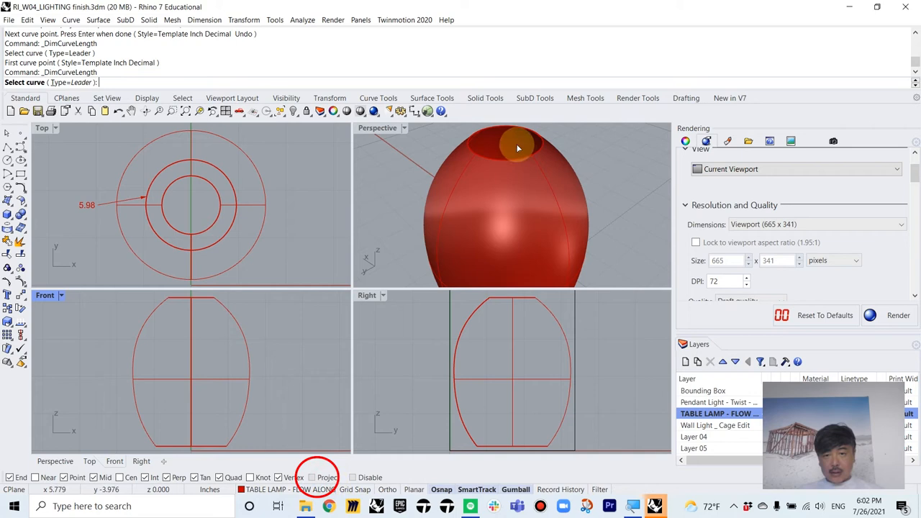
left_click(519, 147)
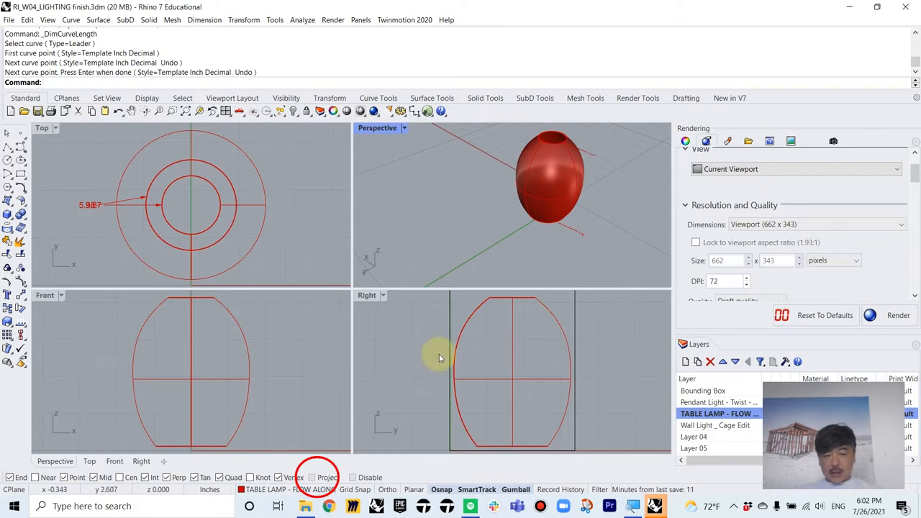
double_click(377, 127)
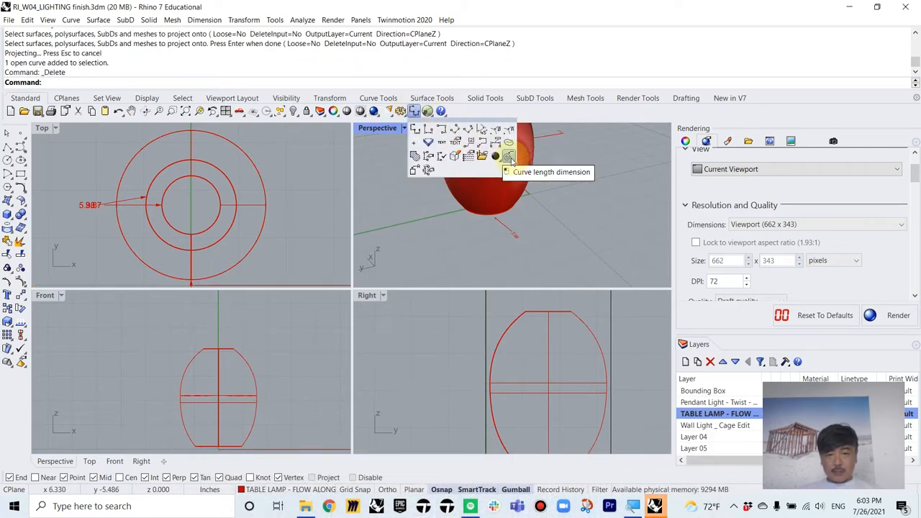
Add a 9.88 curve length dimension along the lamp's side profile curve.
left_click(508, 156)
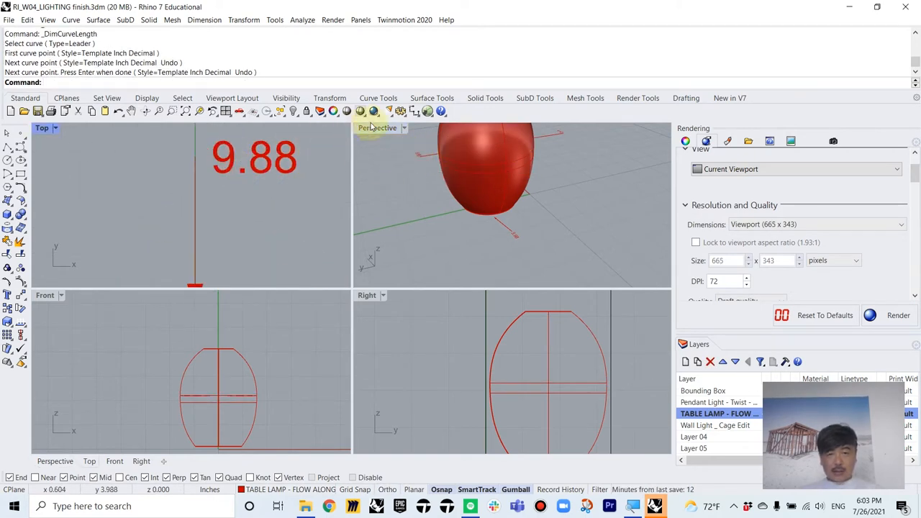
Orbit the maximized Perspective view to inspect the 5.98, 9.88 and 3.87 dimensions.
double_click(378, 127)
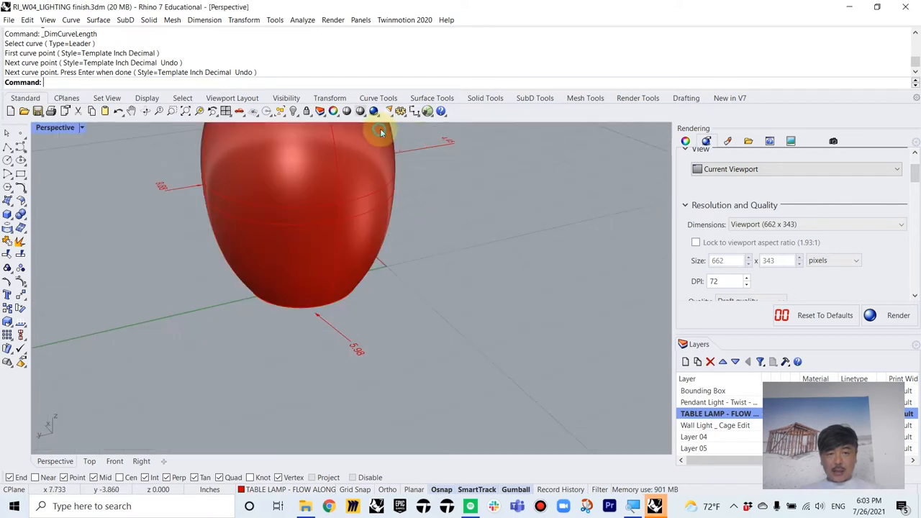
left_click_drag(381, 133, 410, 248)
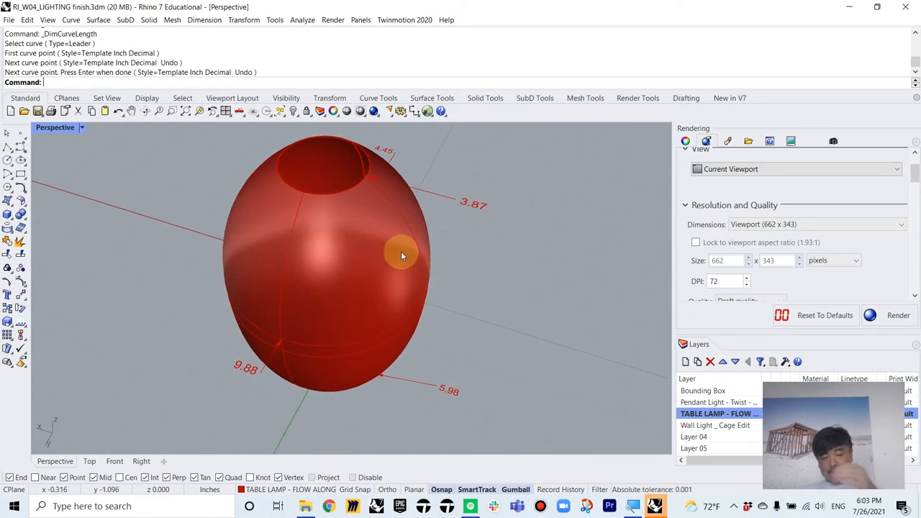
mouse_move(368, 308)
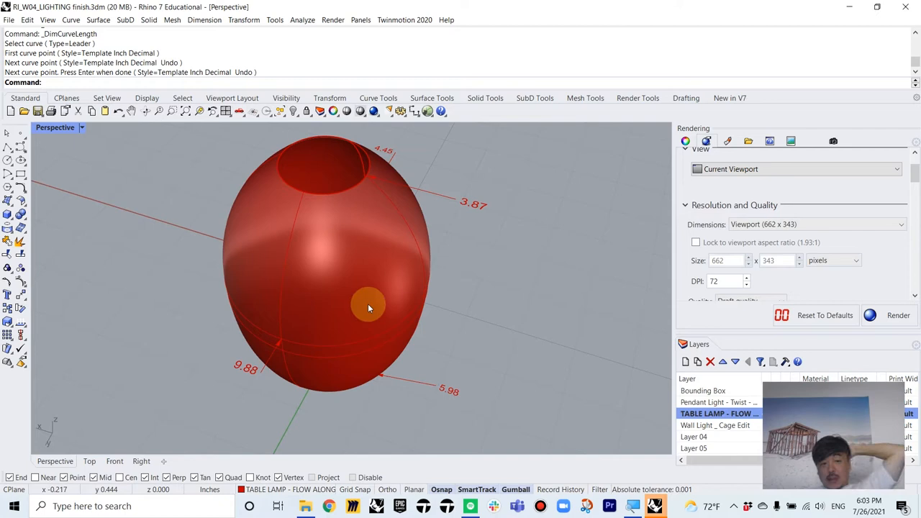
mouse_move(393, 270)
type("7")
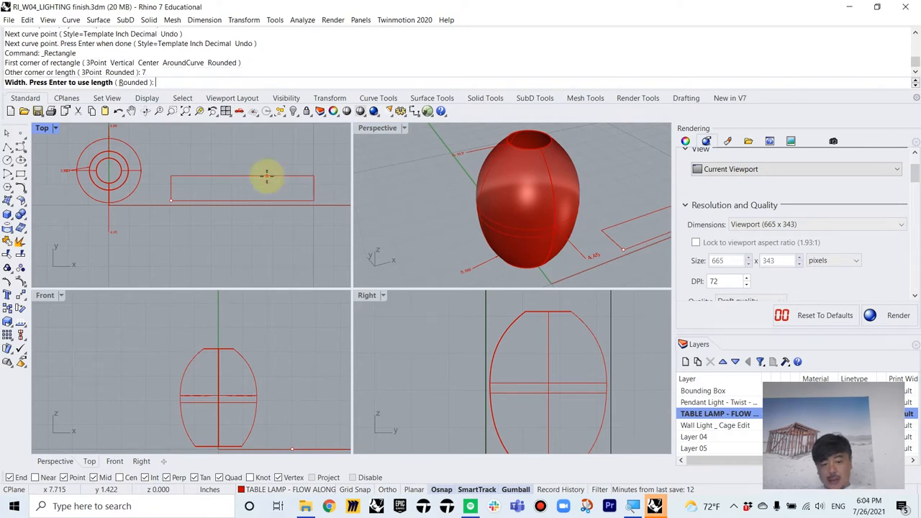
Finish the 7 by 4 rectangle and 1 by 1 corner square outlining the disc grid.
type("4")
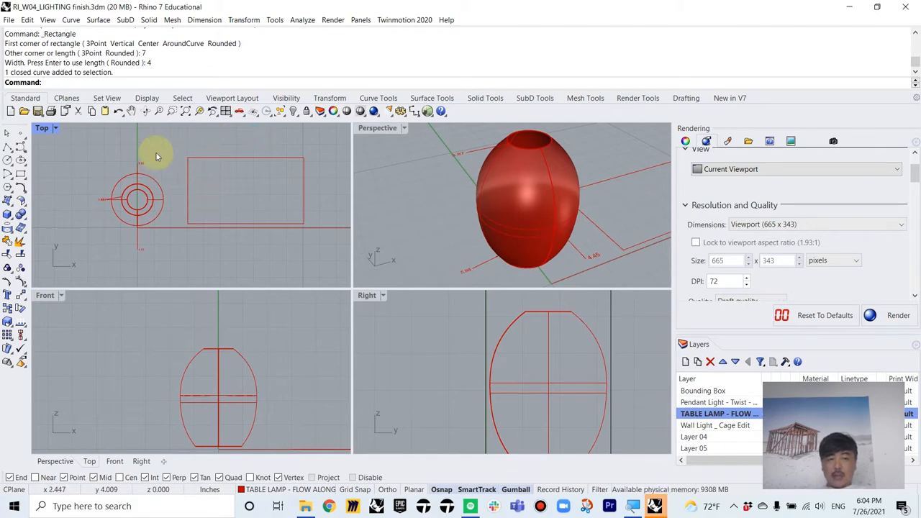
double_click(42, 126)
type("C")
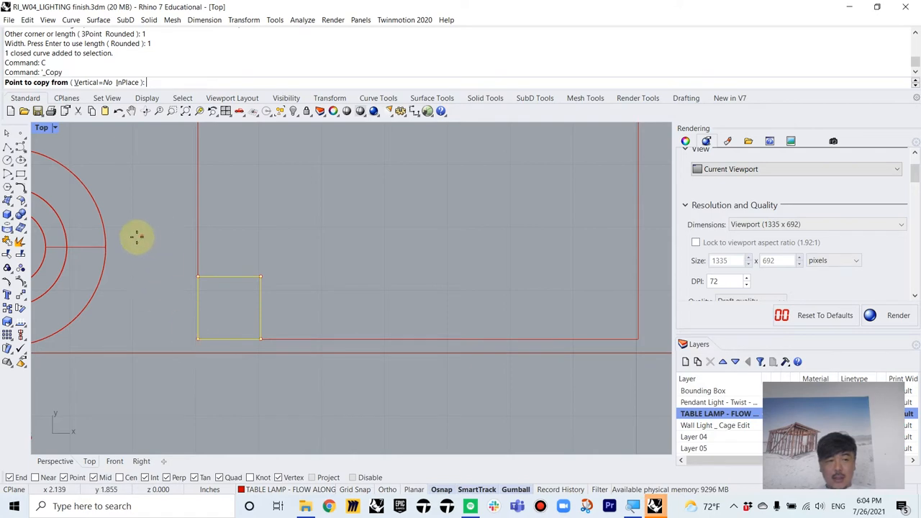
Copy the small square end to end to tile the rectangle into equal cells.
left_click(229, 308)
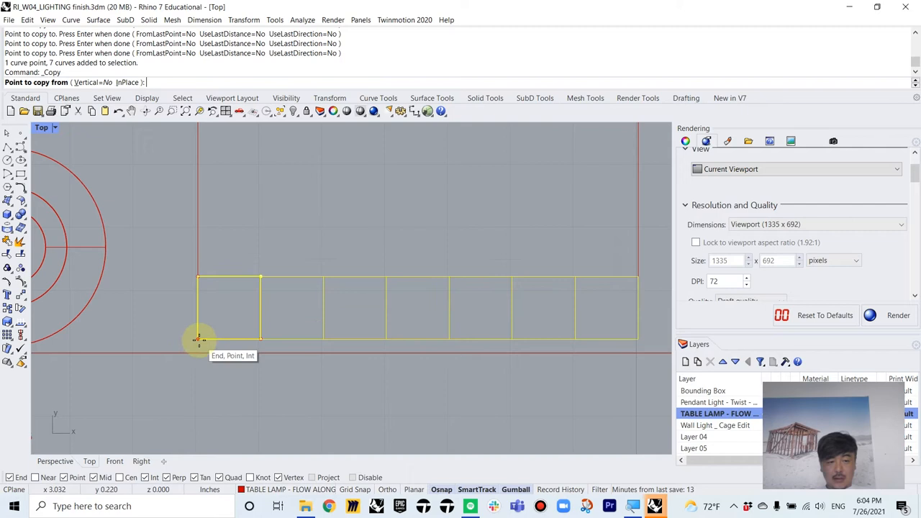
left_click(199, 340)
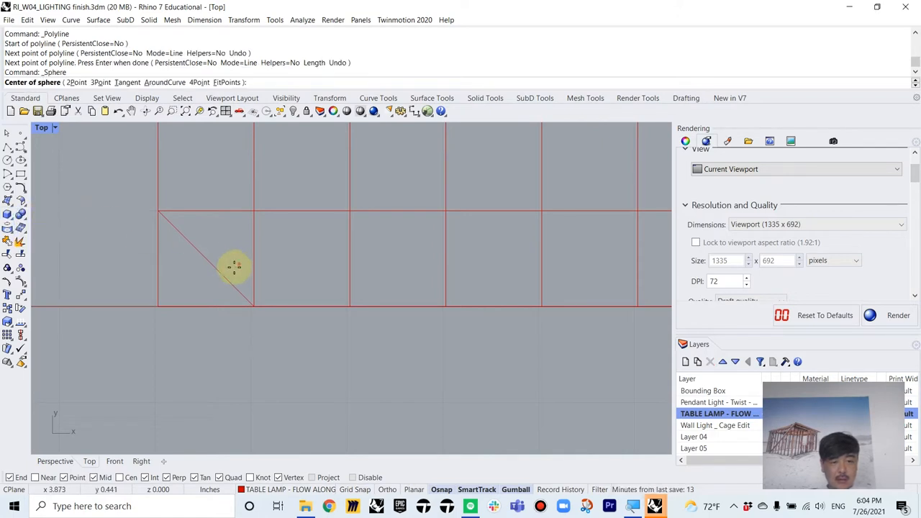
Place a sphere centred on the cell's diagonal midpoint and flatten it into a disc.
left_click(204, 256)
type("Copy")
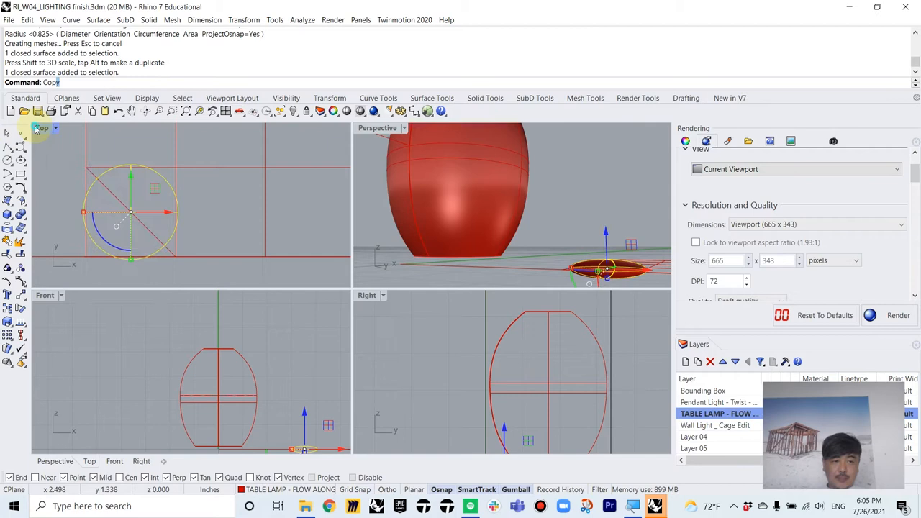
Copy the flattened disc to every grid cell and select the rectangle curve for the base surface.
double_click(40, 126)
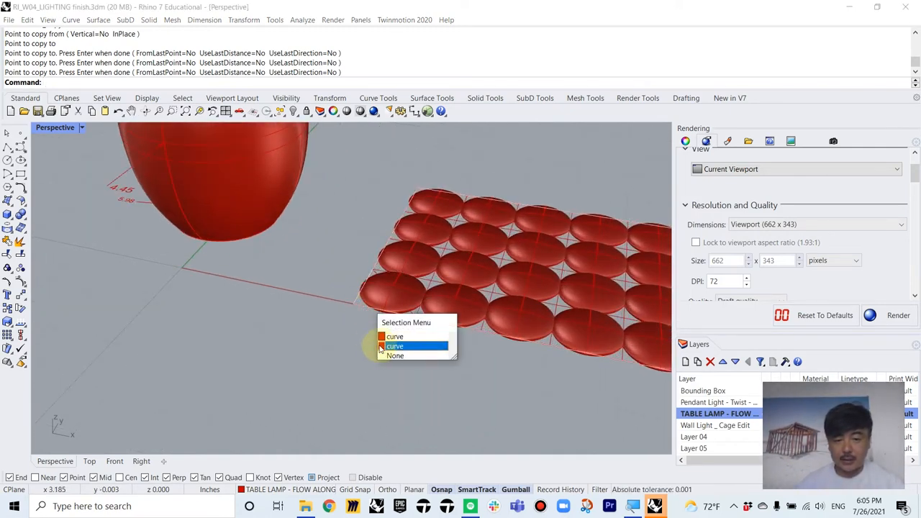
left_click(395, 346)
type("PlanarSrf")
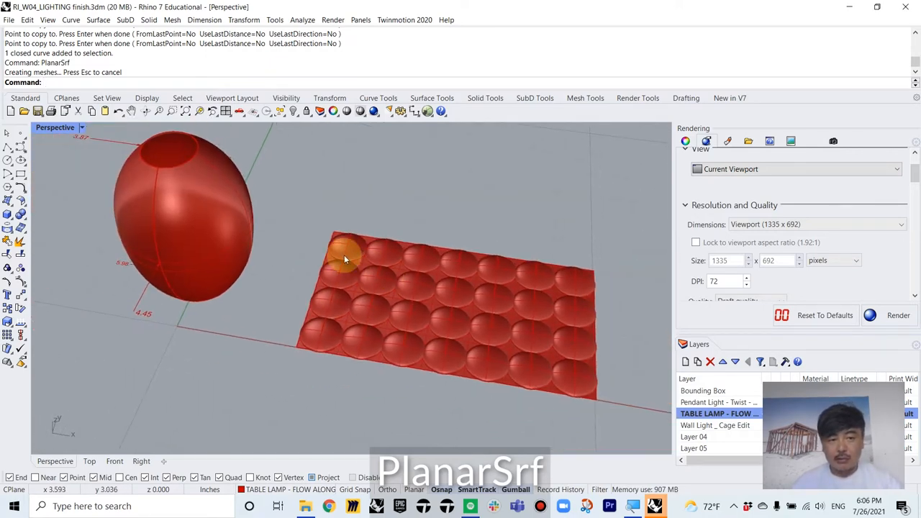
mouse_move(334, 236)
type("FlowAlongSrf")
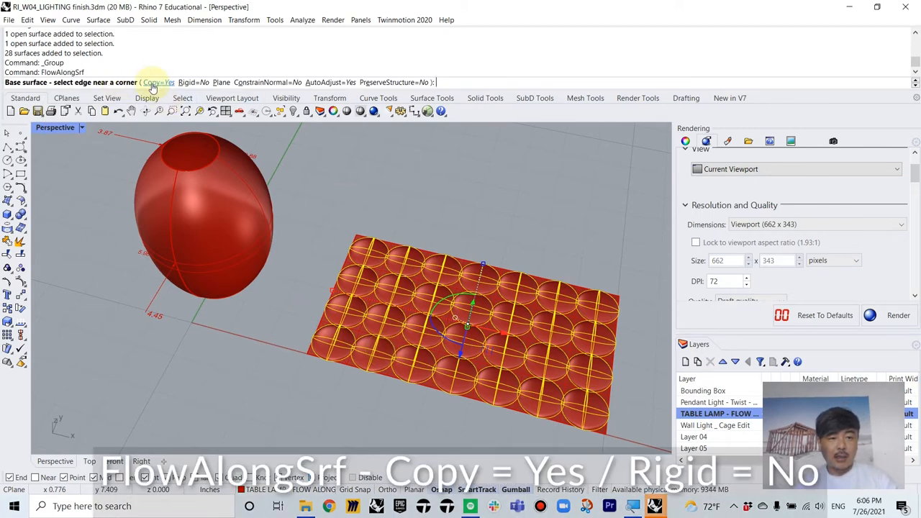
mouse_move(222, 82)
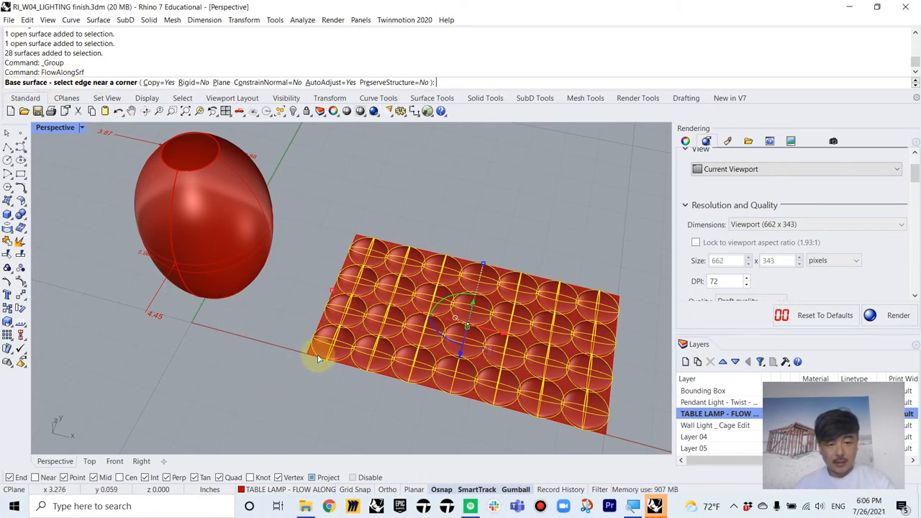
Flow the 28 discs from the flat surface corner onto the egg, then undo to retry.
left_click(320, 360)
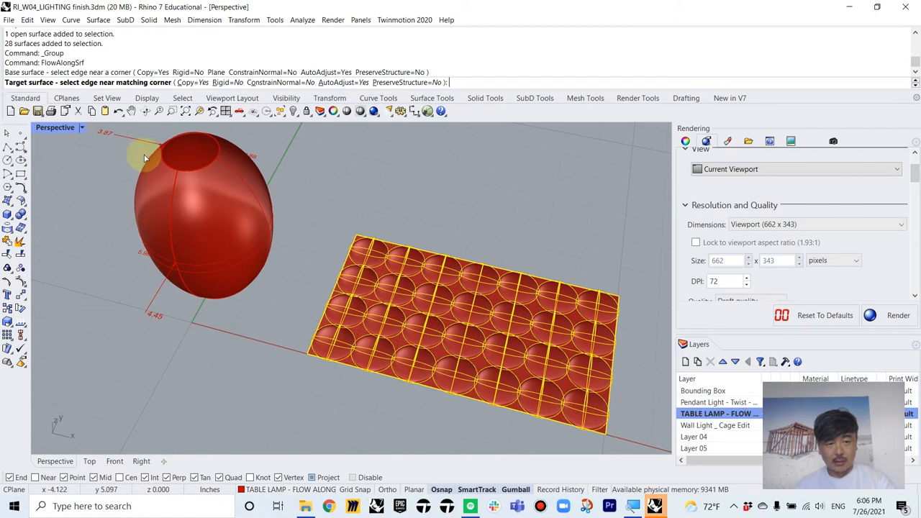
mouse_move(178, 184)
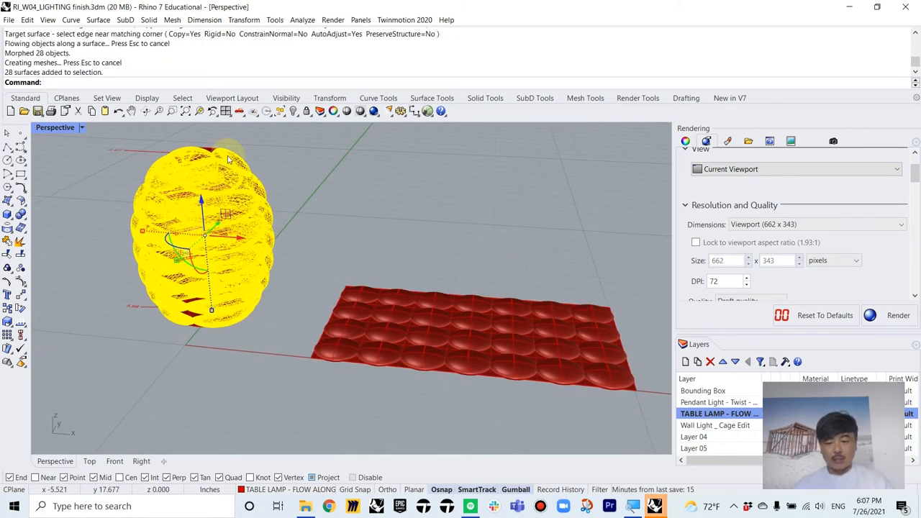
key("ctrl+z")
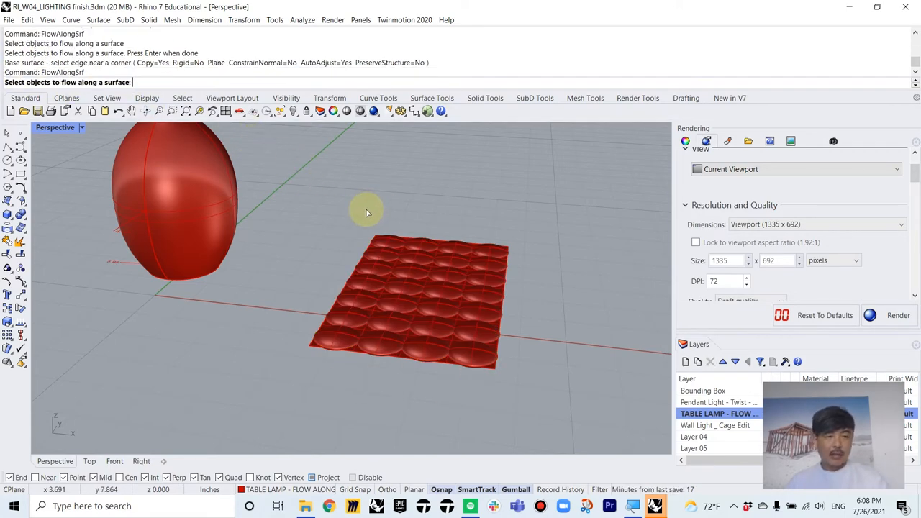
Select the flat disc grid as the objects for the new FlowAlongSrf.
left_click(334, 295)
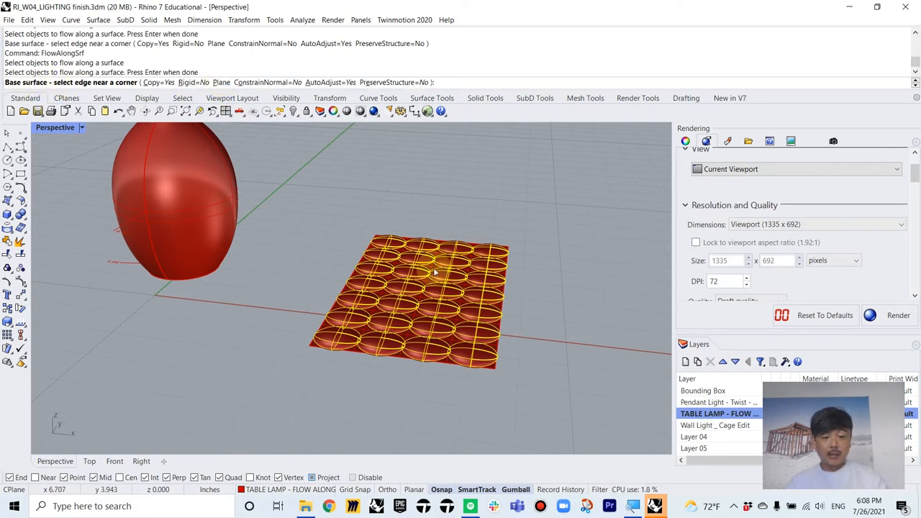
Flow the discs onto the egg from the flat base corner and pick the egg surface to hide.
left_click(432, 272)
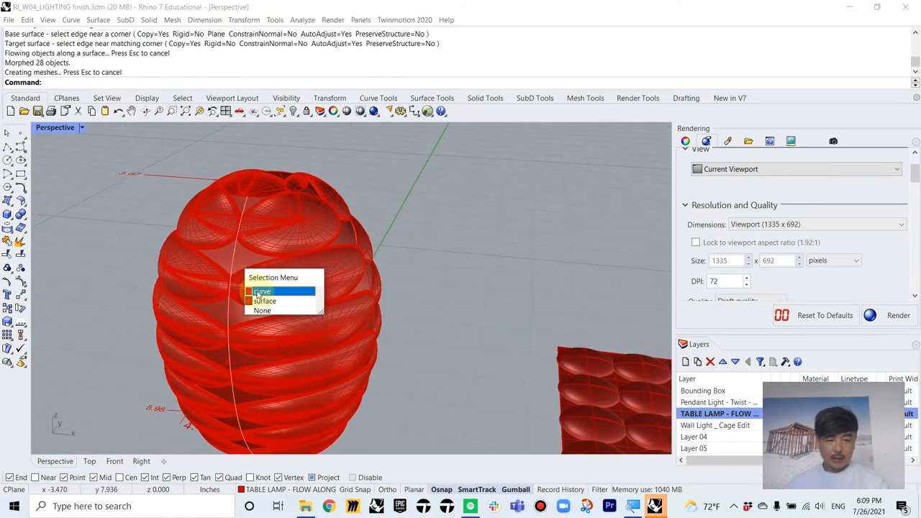
left_click(265, 300)
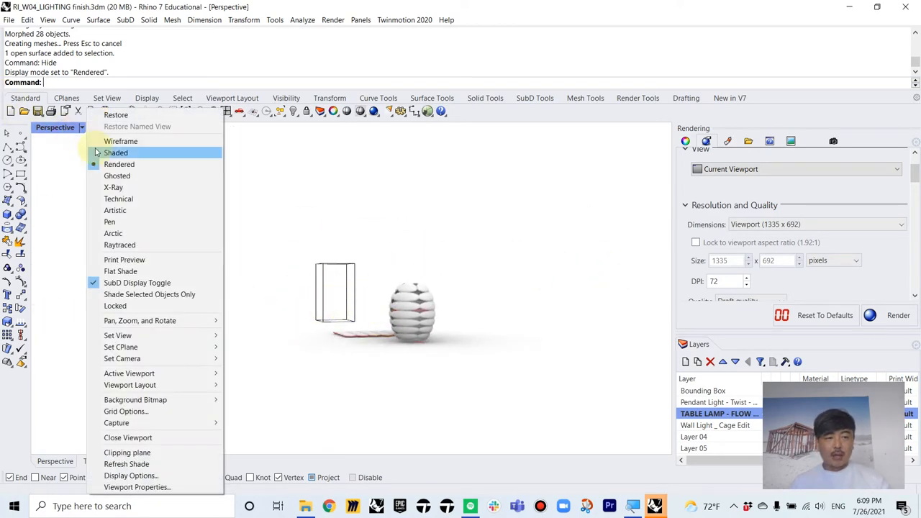
Shade the Perspective view and make the Wall Light _ Cage Edit layer current.
left_click(115, 152)
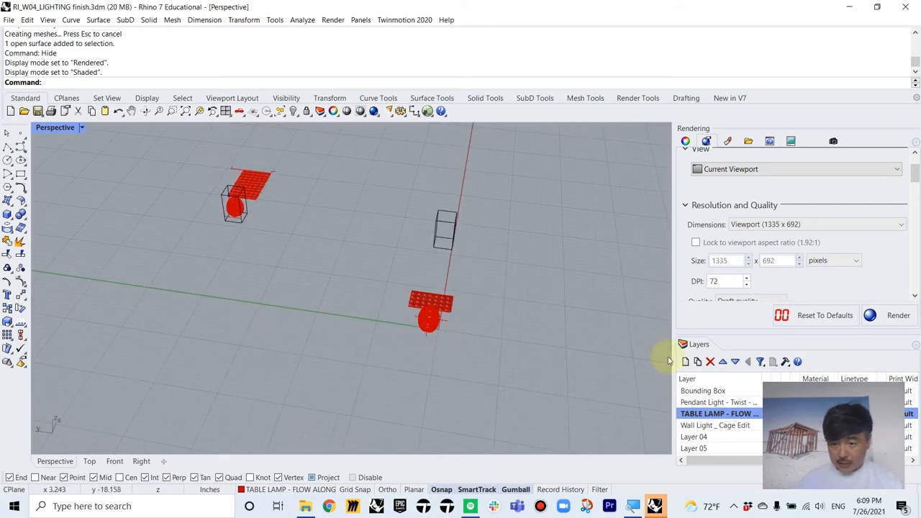
left_click(716, 425)
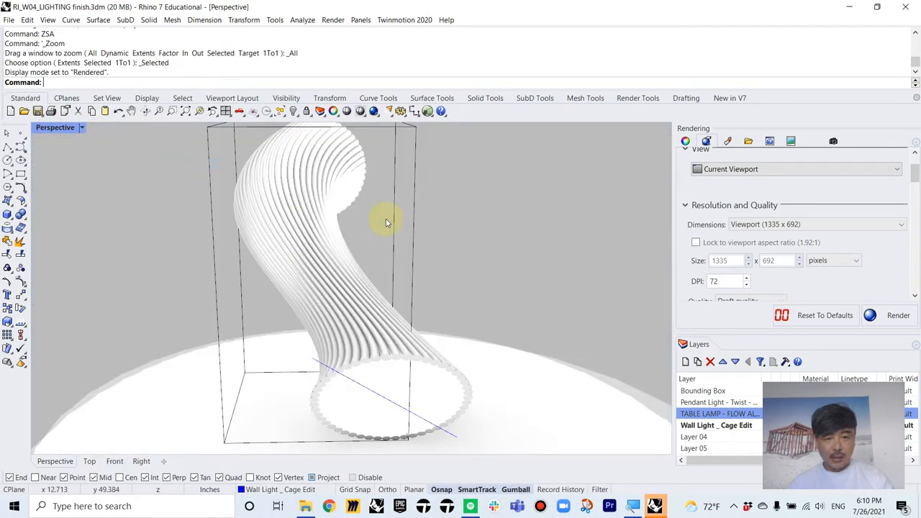
left_click_drag(386, 221, 472, 330)
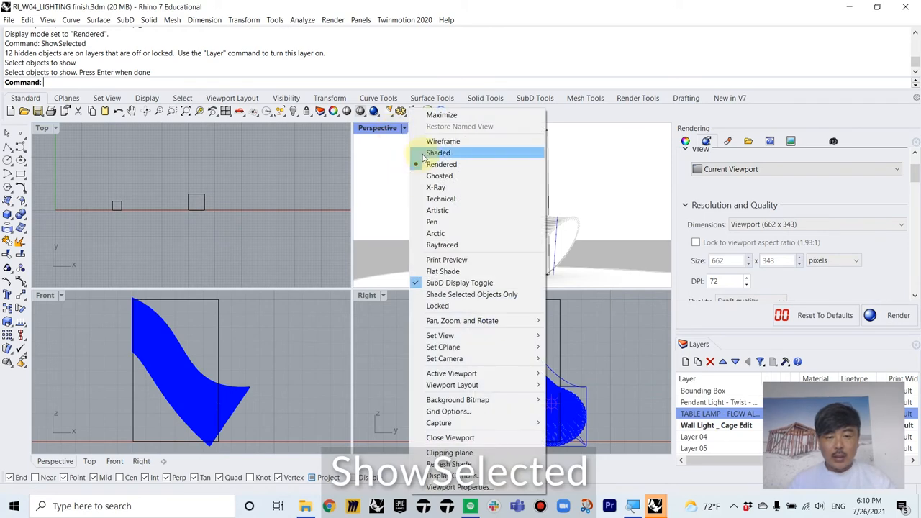
Polar-array the sphere about the box base centre, first 20 then 22 items.
left_click(437, 152)
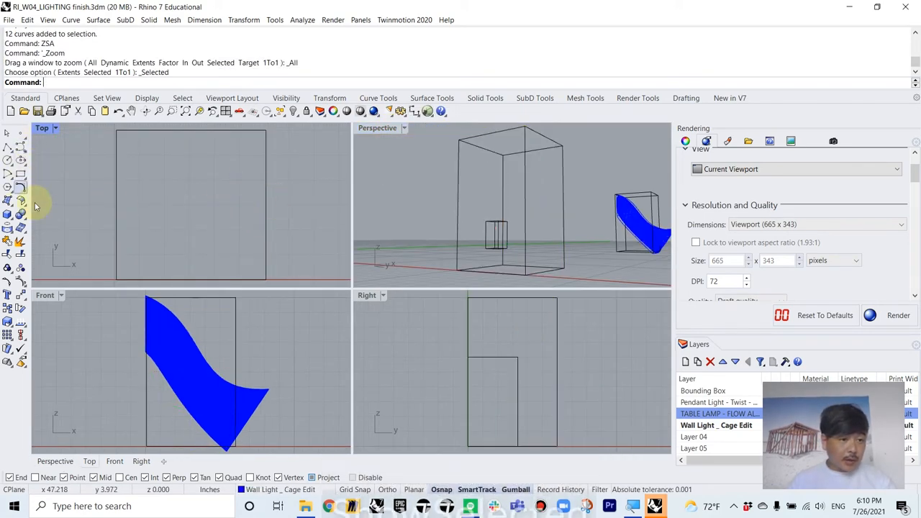
left_click(20, 202)
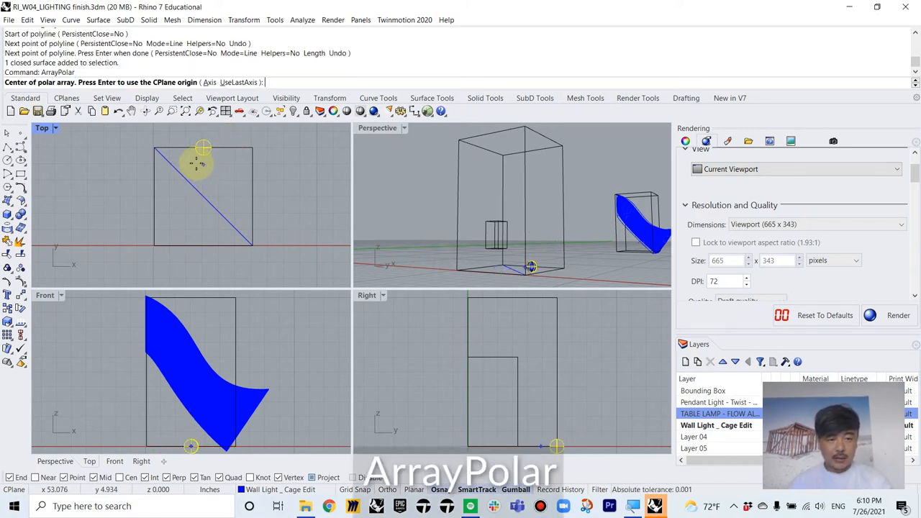
left_click(205, 147)
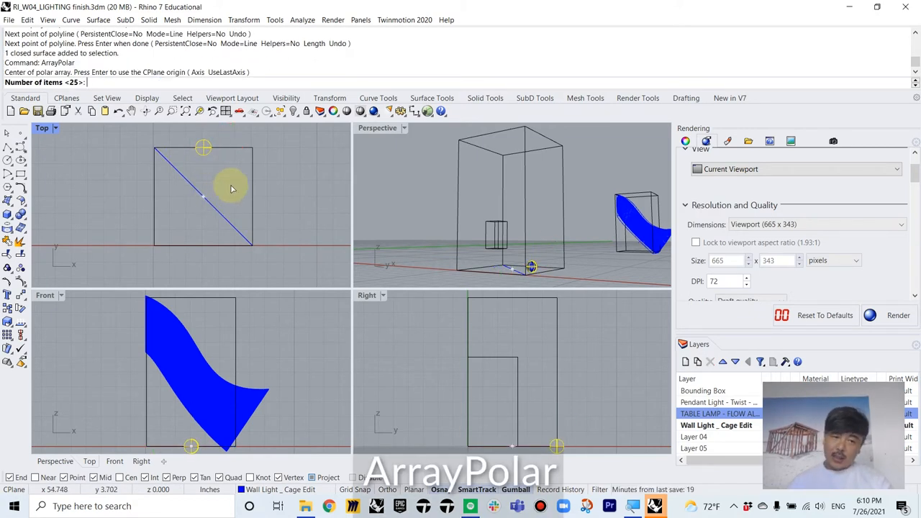
type("20")
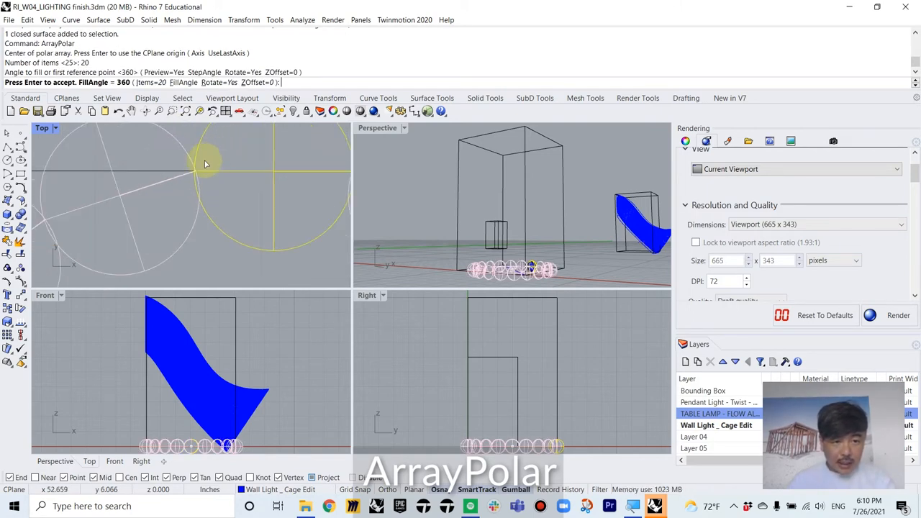
key("Enter")
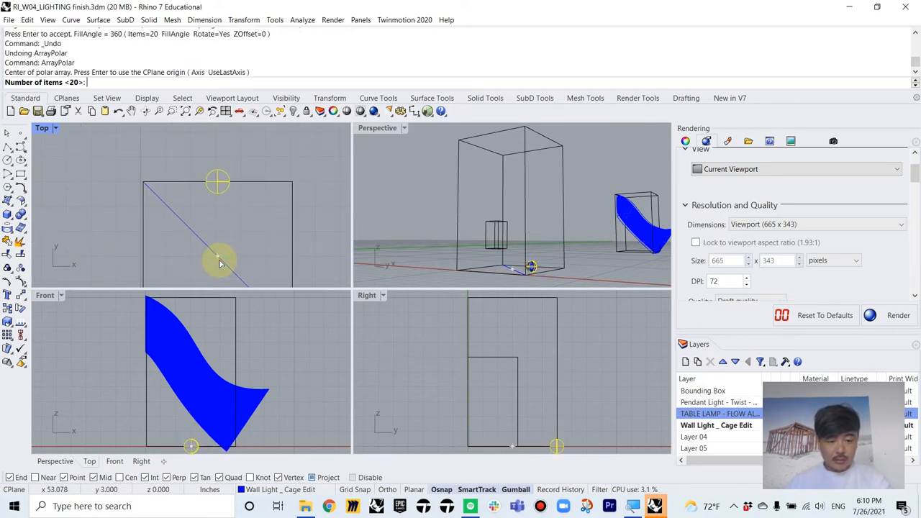
type("22")
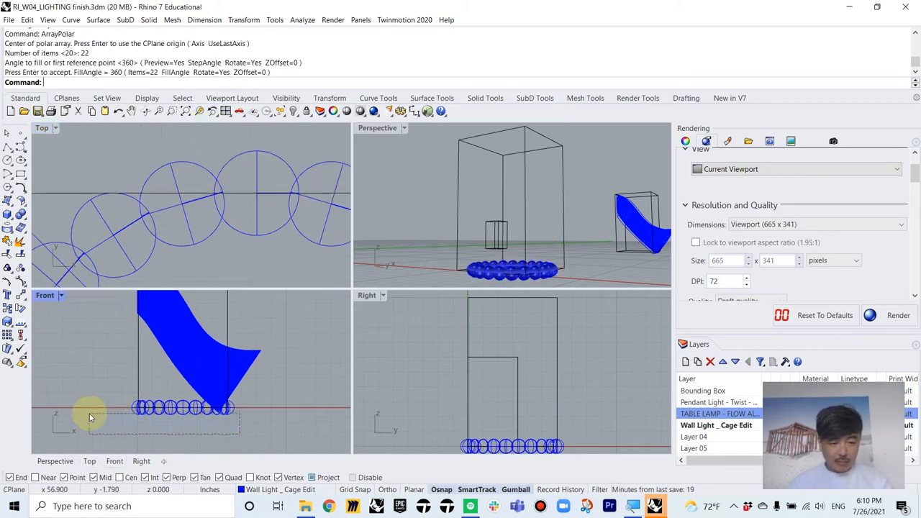
key("Enter")
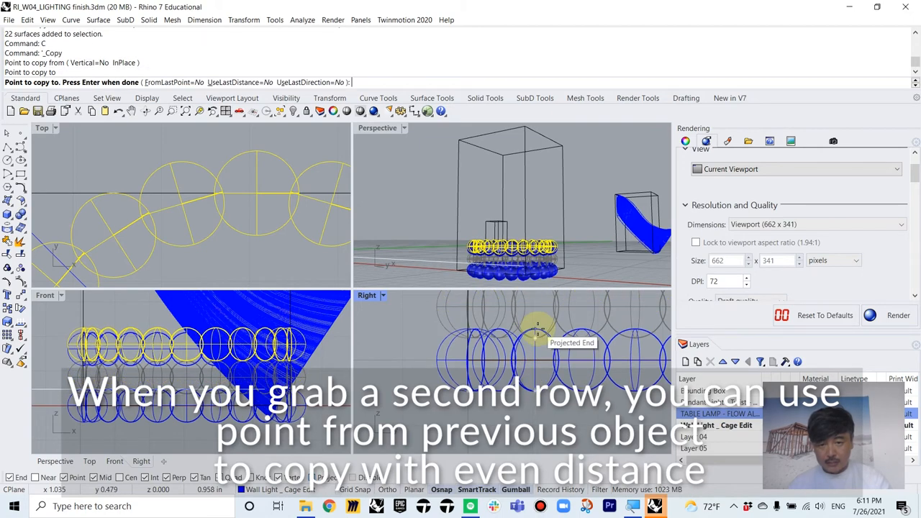
Copy the sphere ring upward into stacked rows and maximize the Perspective viewport.
left_click(553, 410)
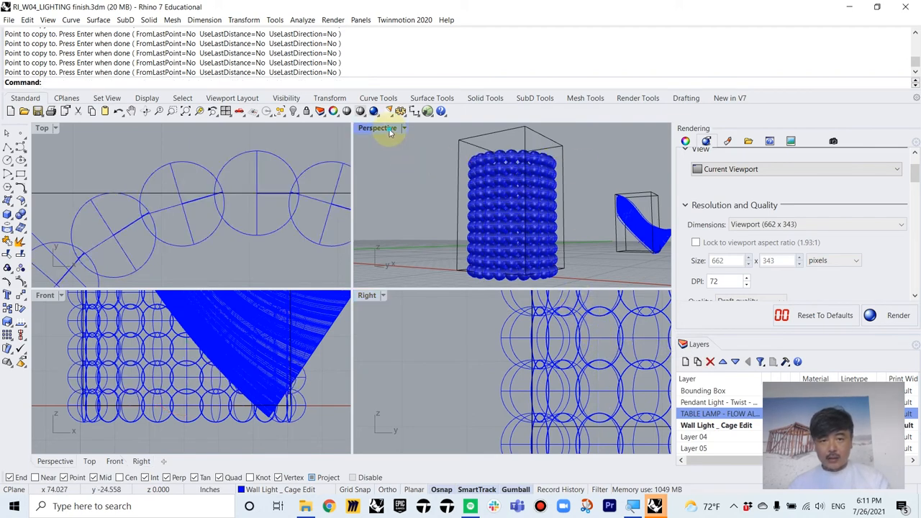
left_click(403, 216)
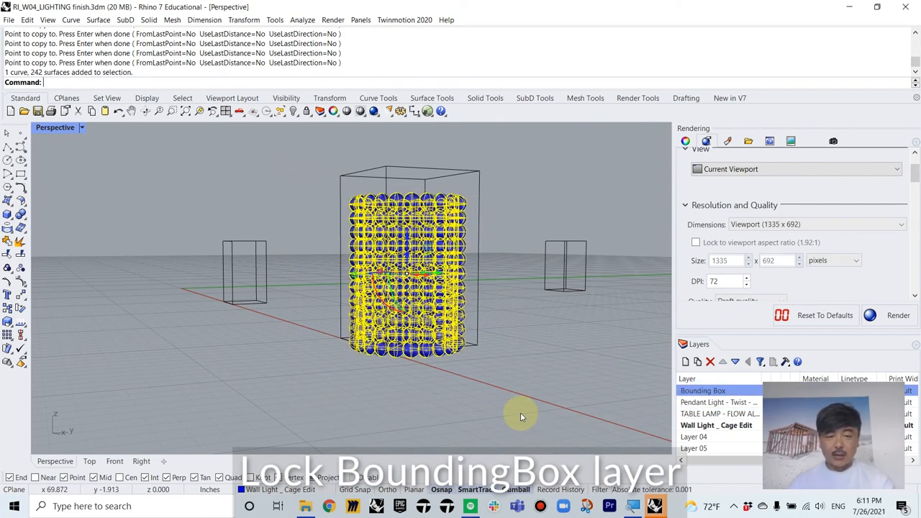
Group the 242 spheres into one object and enter the CageEdit command.
type("Gropu")
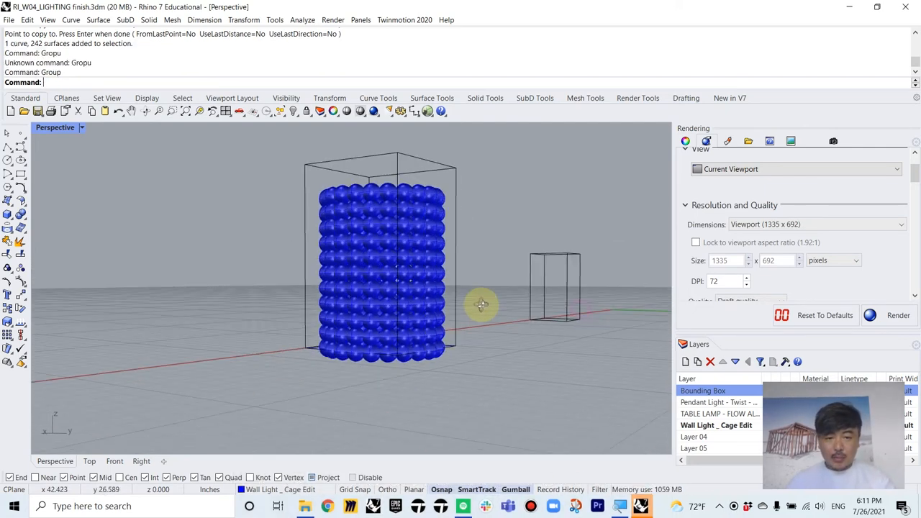
type("Cage")
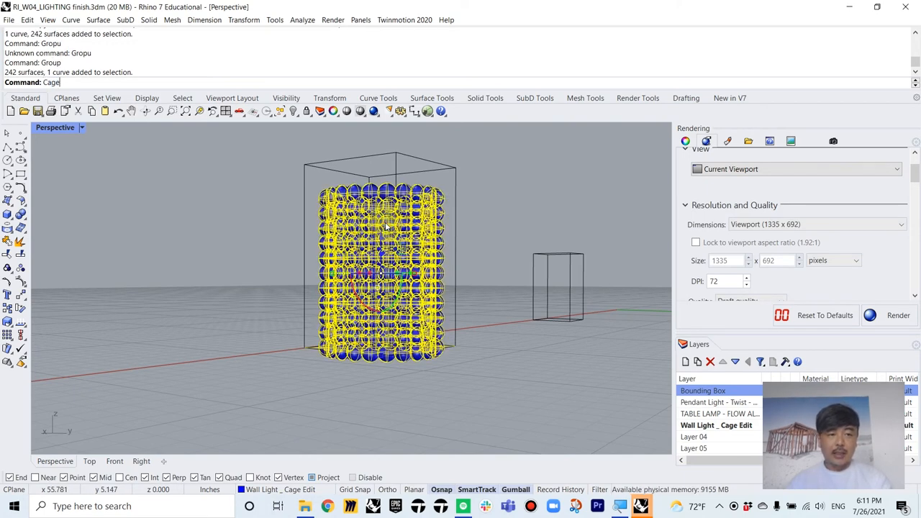
type("CageEdit")
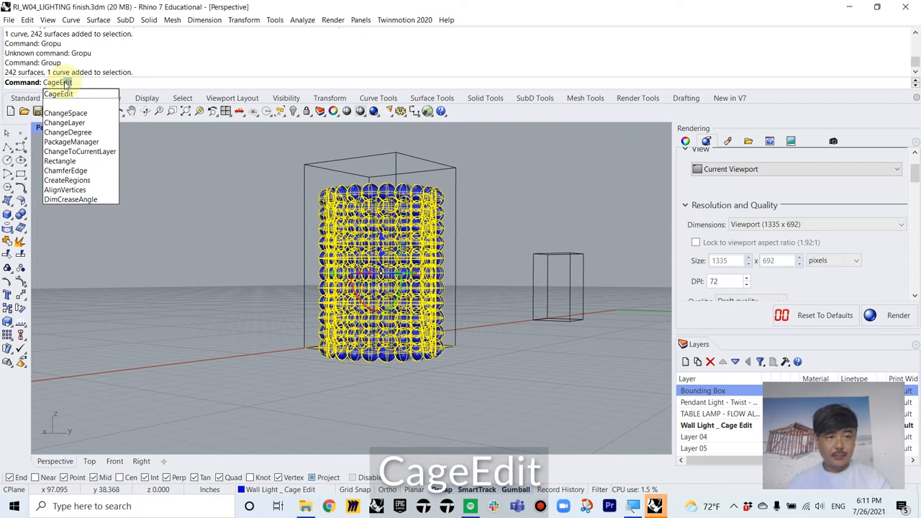
Cage-edit the sphere tower with a bounding-box cage in World coordinates.
left_click(11, 506)
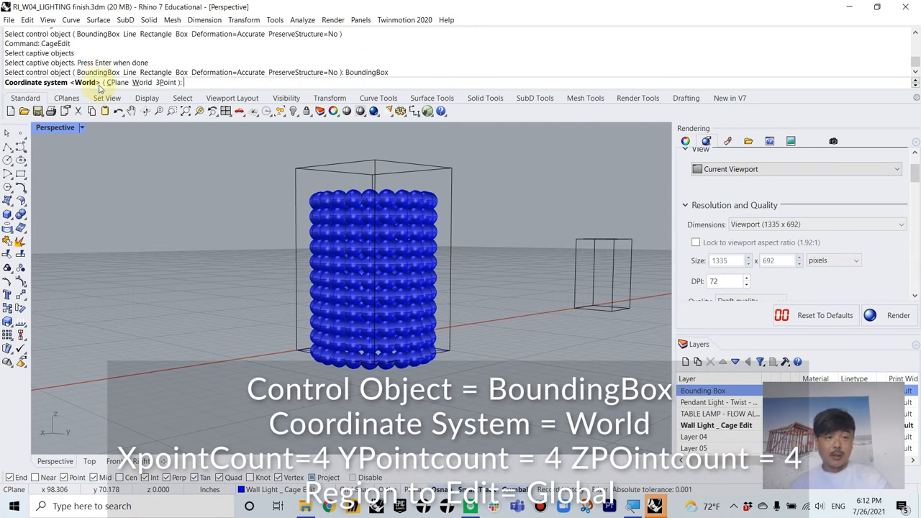
key("enter")
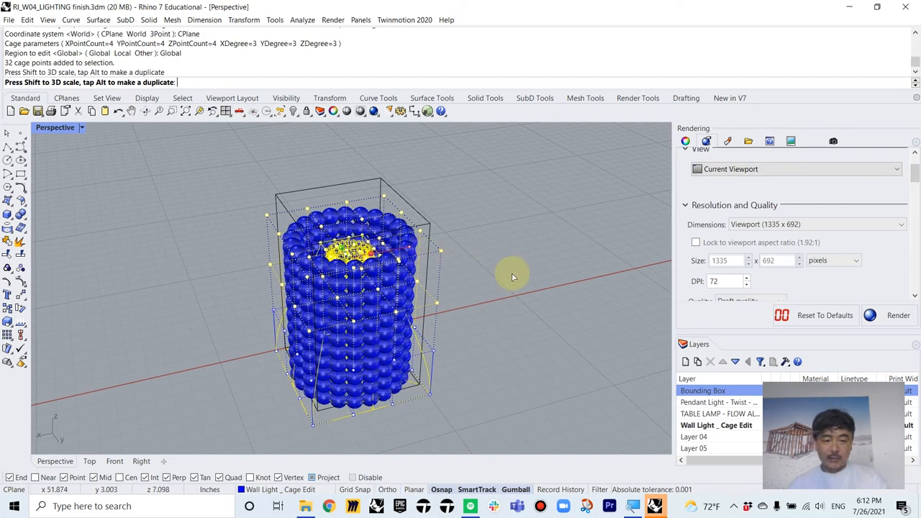
mouse_move(513, 272)
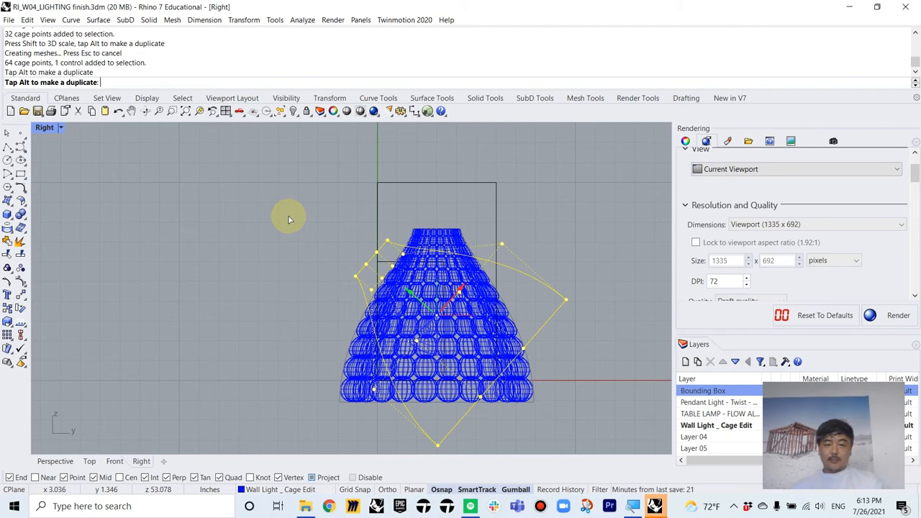
mouse_move(291, 229)
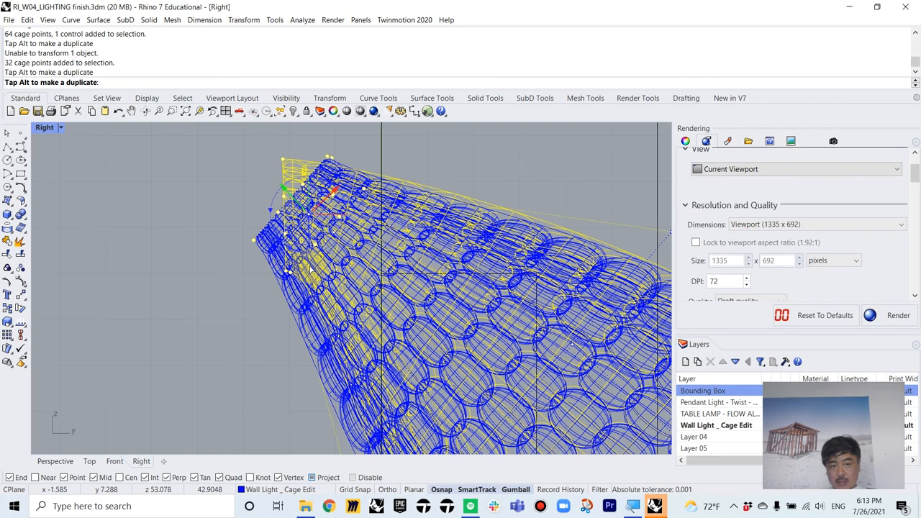
mouse_move(222, 395)
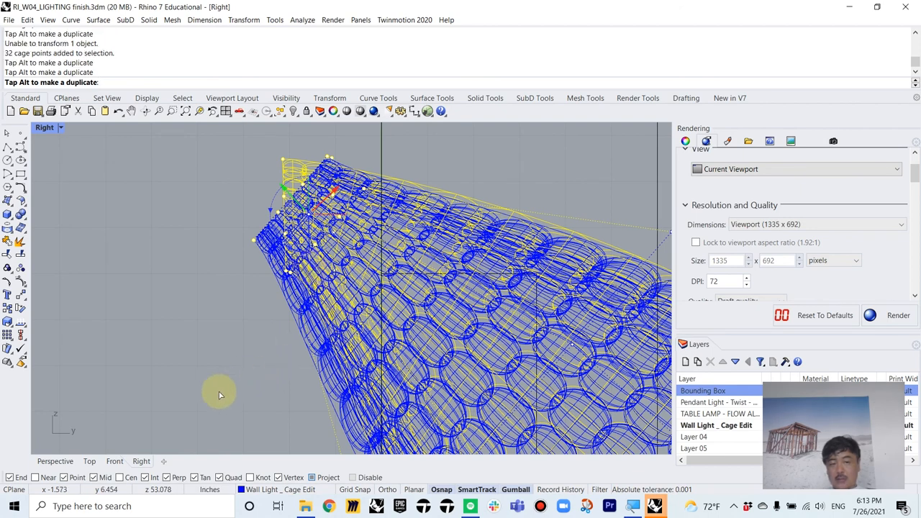
mouse_move(222, 390)
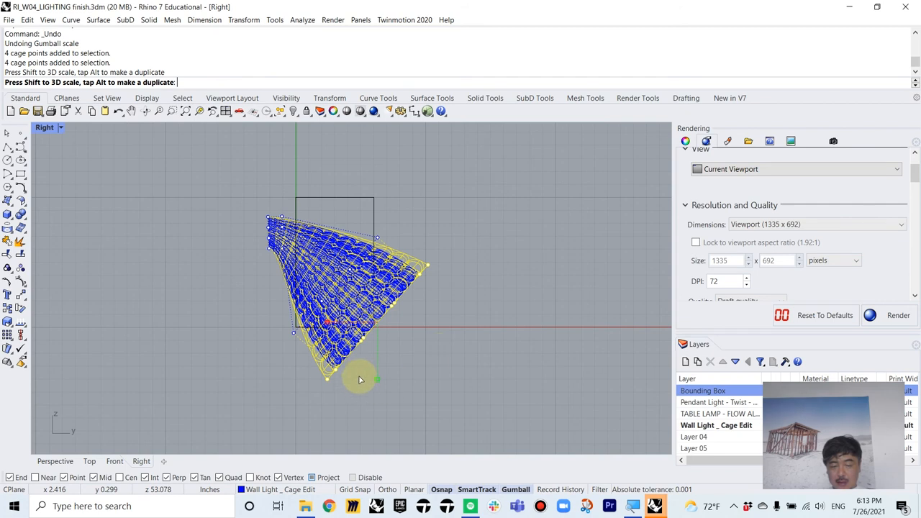
mouse_move(357, 377)
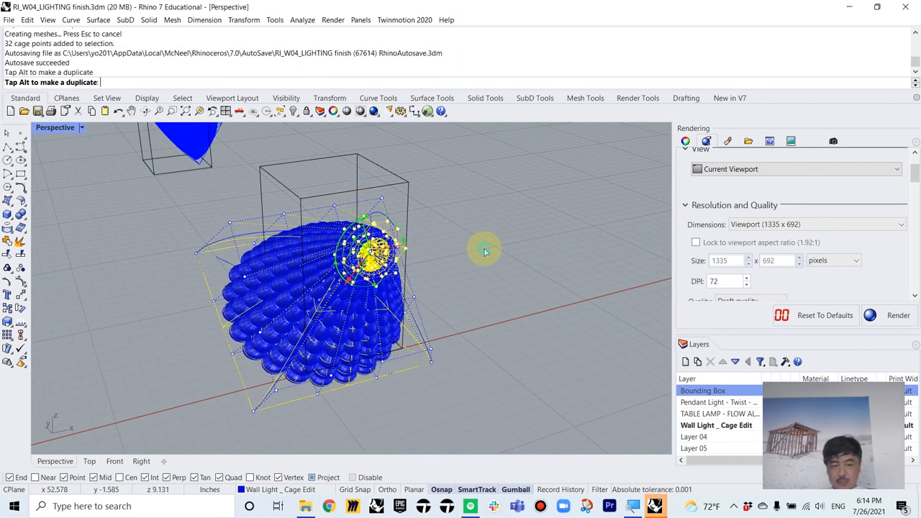
mouse_move(444, 266)
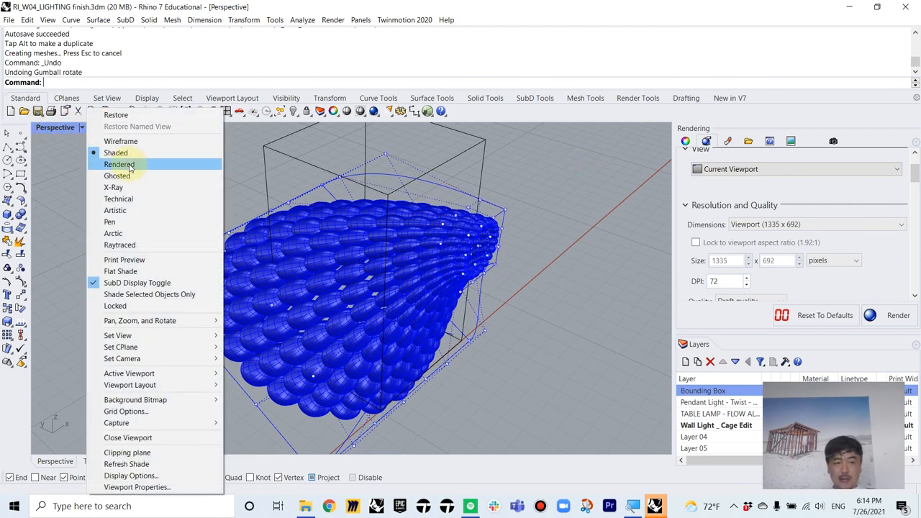
Show the bent wall light rendered and orbit to its side.
left_click(118, 164)
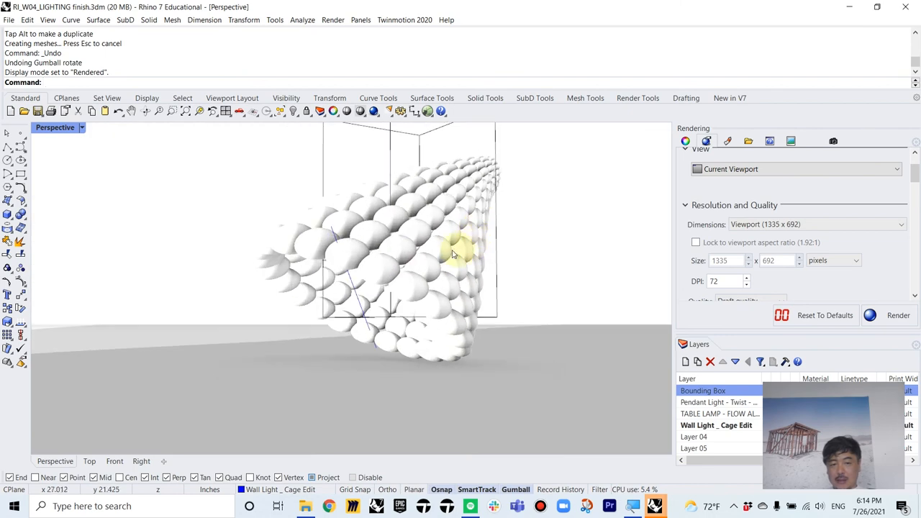
left_click_drag(453, 253, 389, 291)
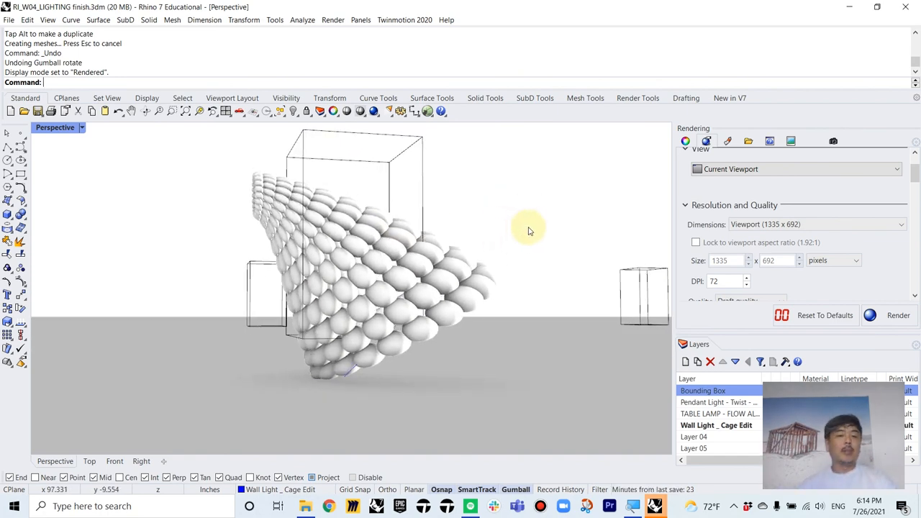
mouse_move(625, 167)
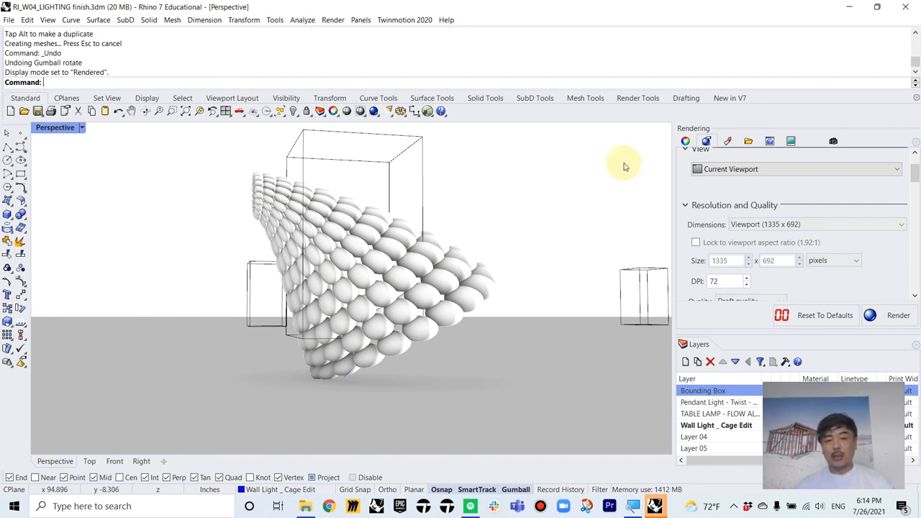